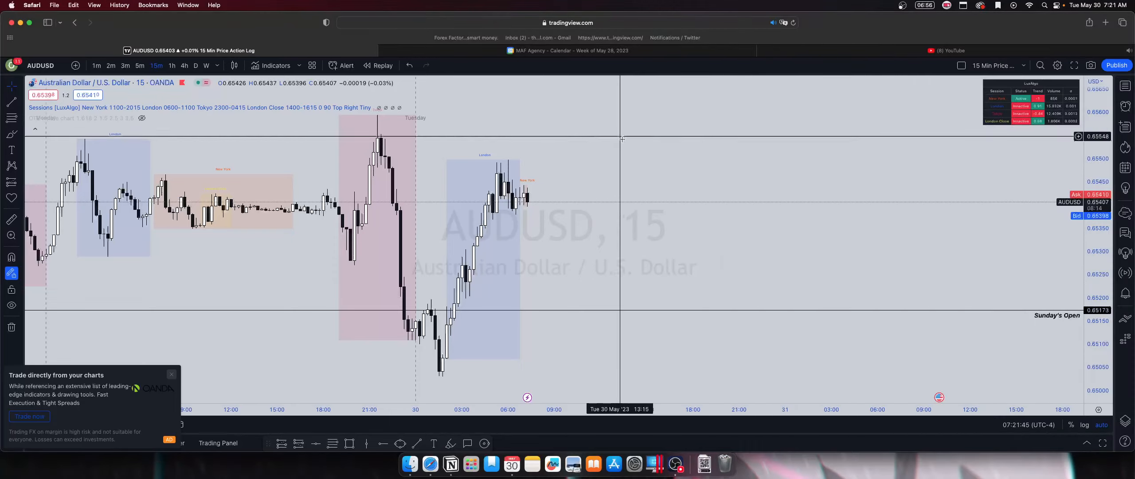
mouse_move(515, 178)
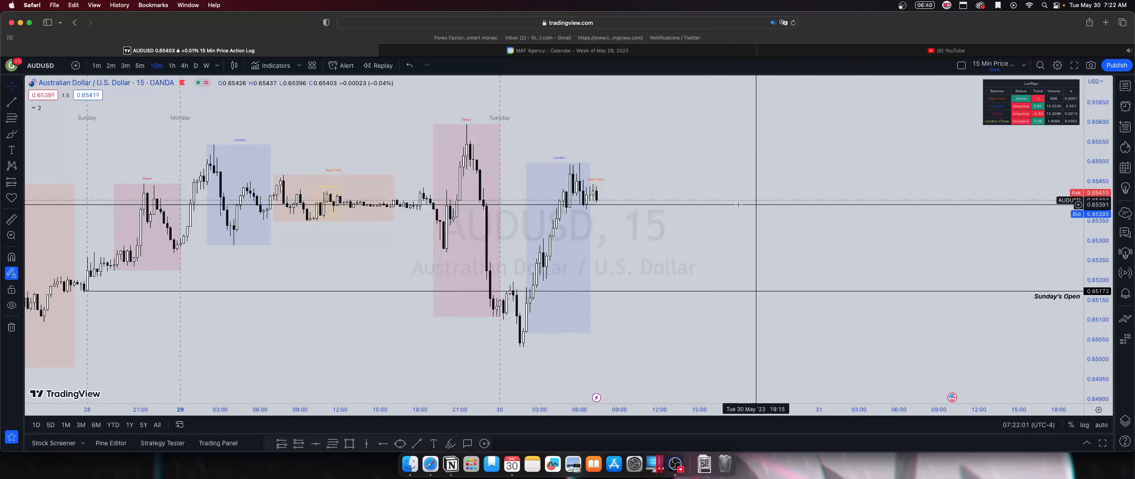
mouse_move(663, 157)
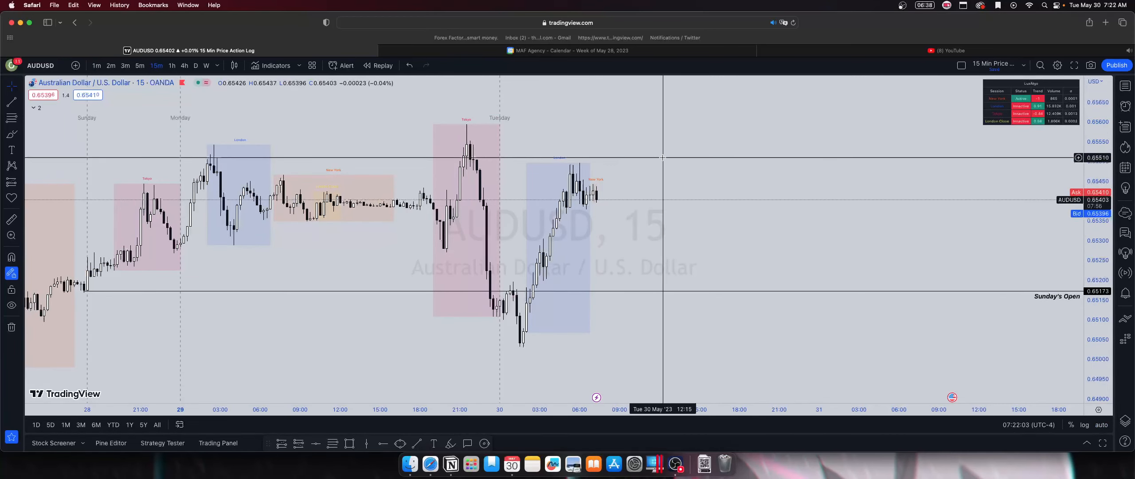
mouse_move(658, 158)
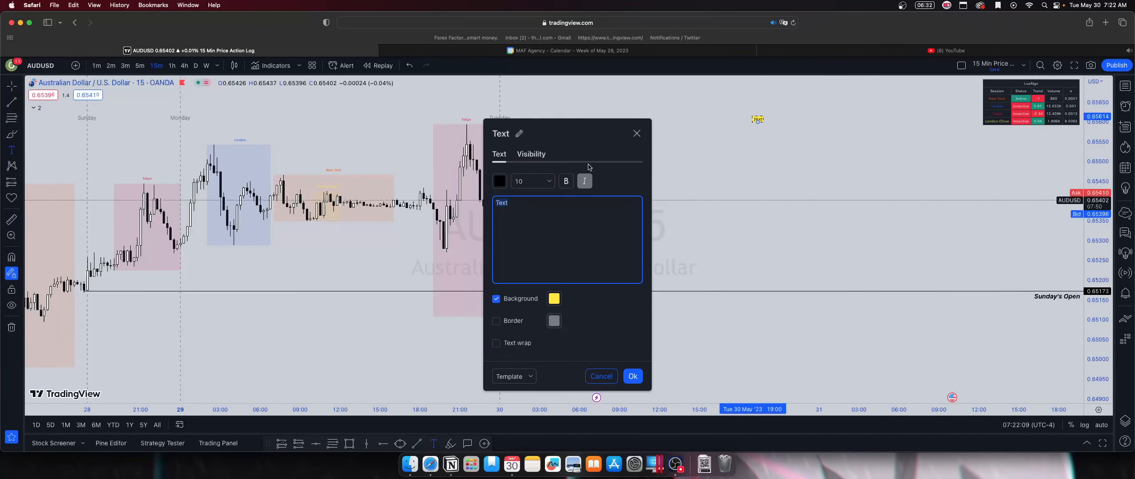
Enter the note's first line 'Asian Session Pull:' in the Text dialog
type("Asian")
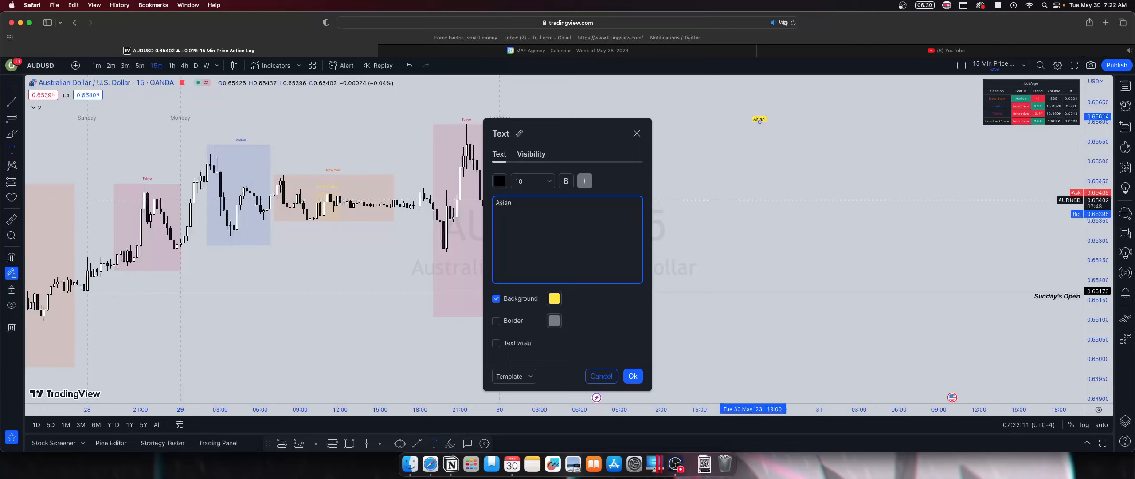
type("Session")
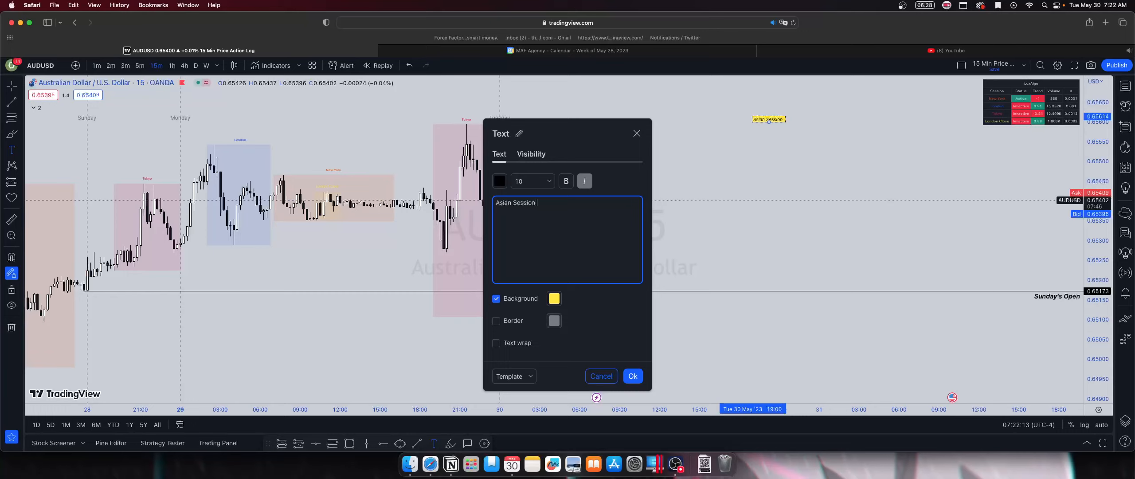
type("Pull:")
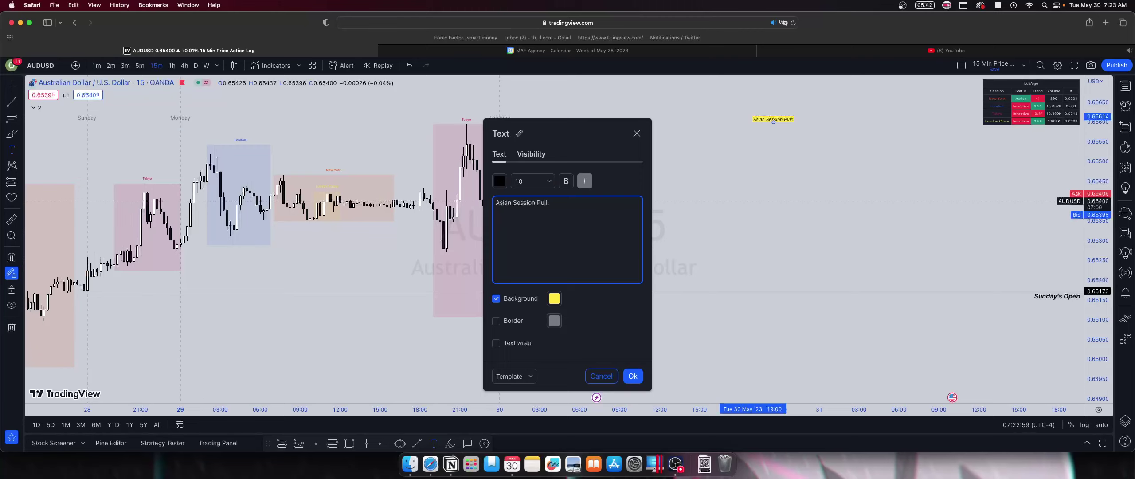
Add the second line 'Asian runs over 40 pips' to the note
type("Asian run")
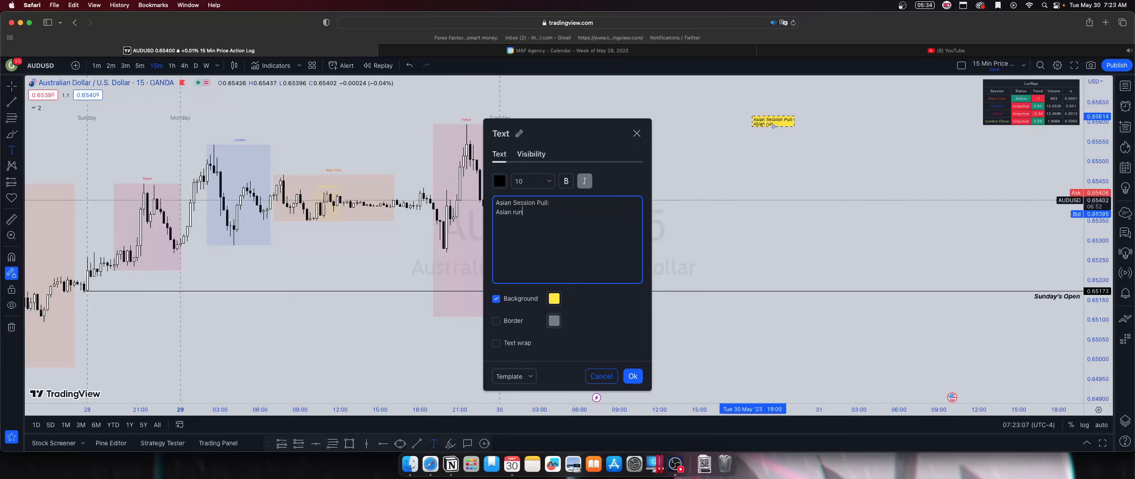
type("s on")
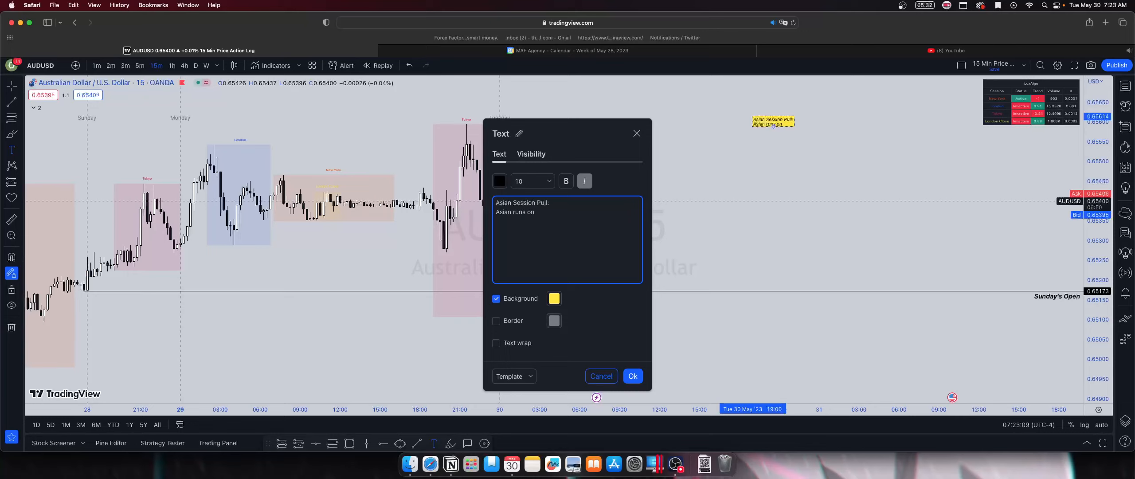
type("over")
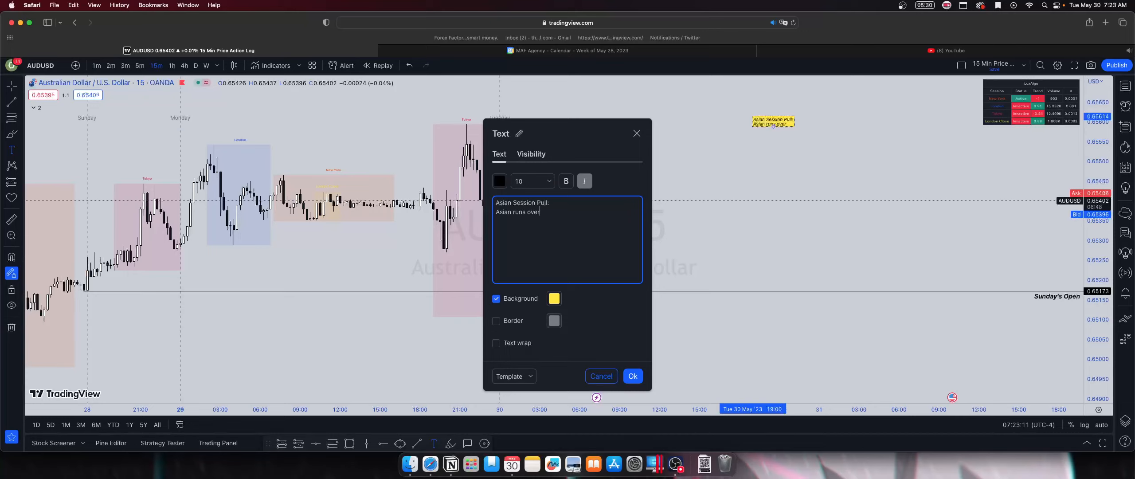
type("4")
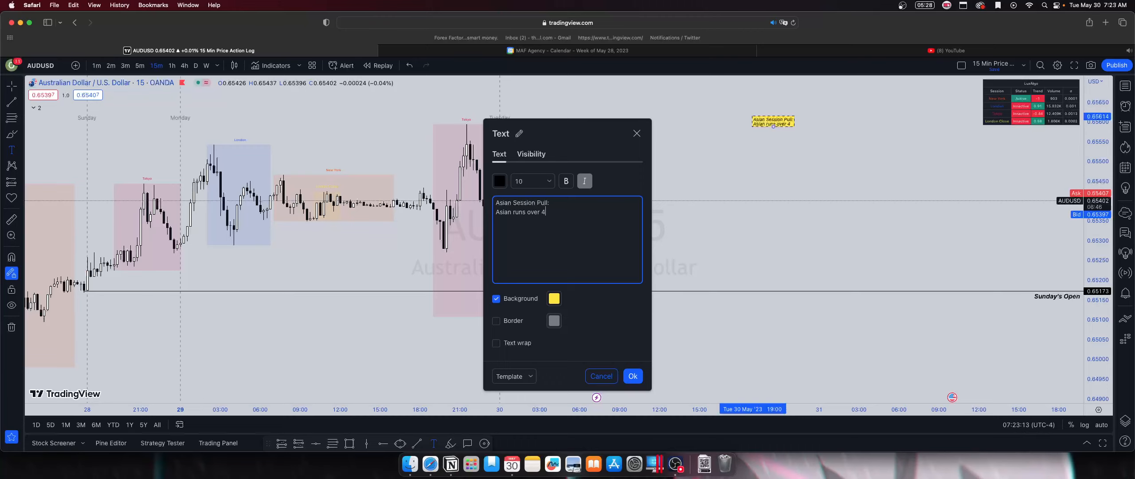
type("0")
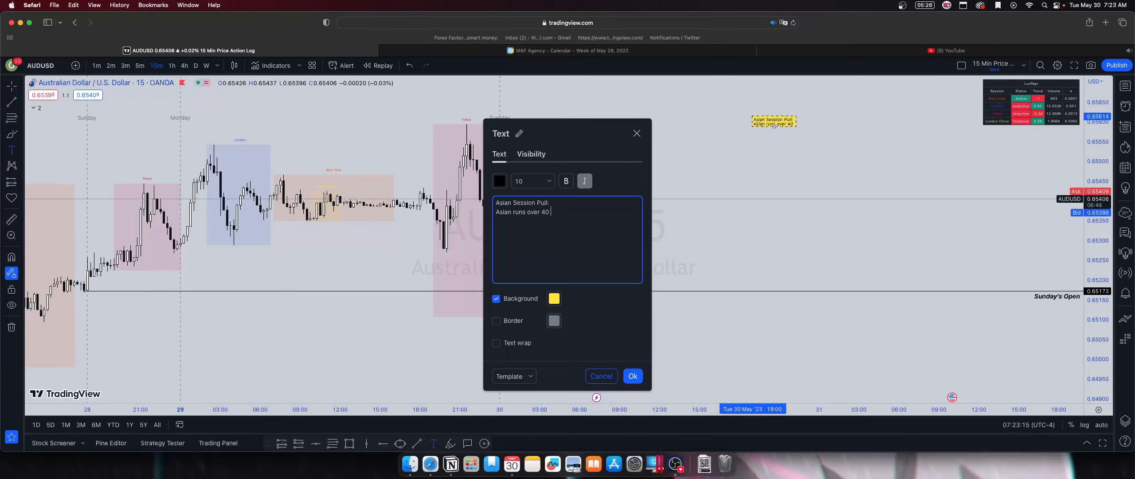
type("[")
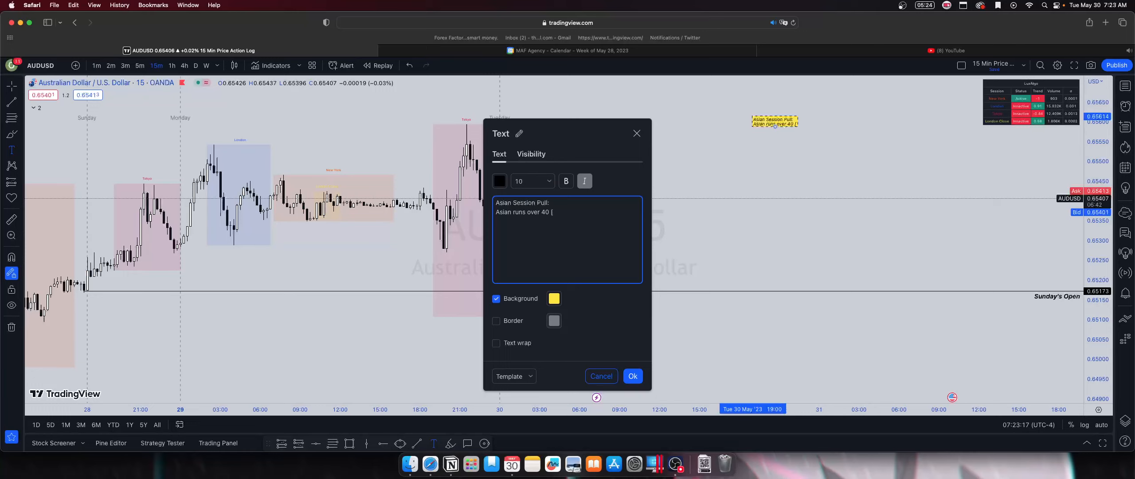
type("p")
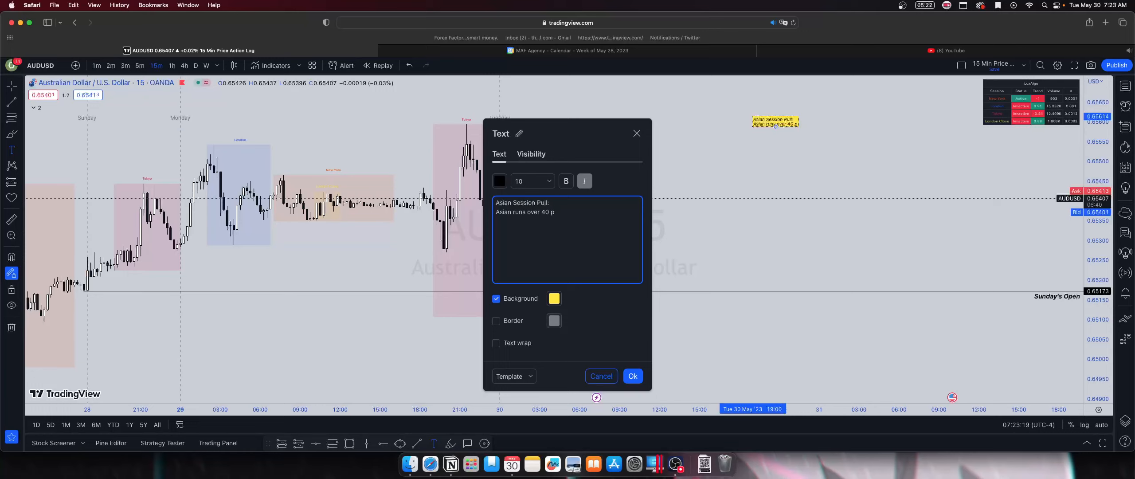
type("ips")
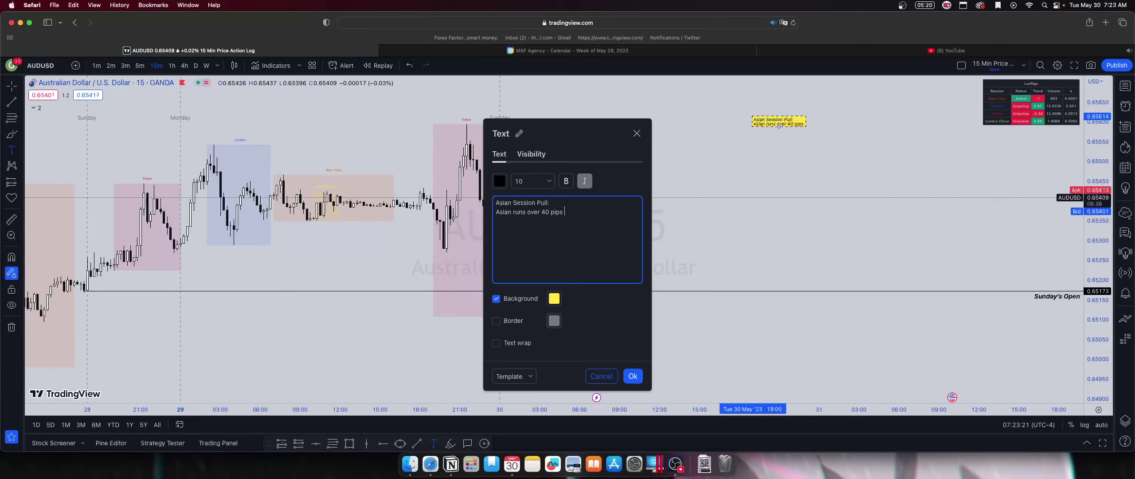
mouse_move(532, 235)
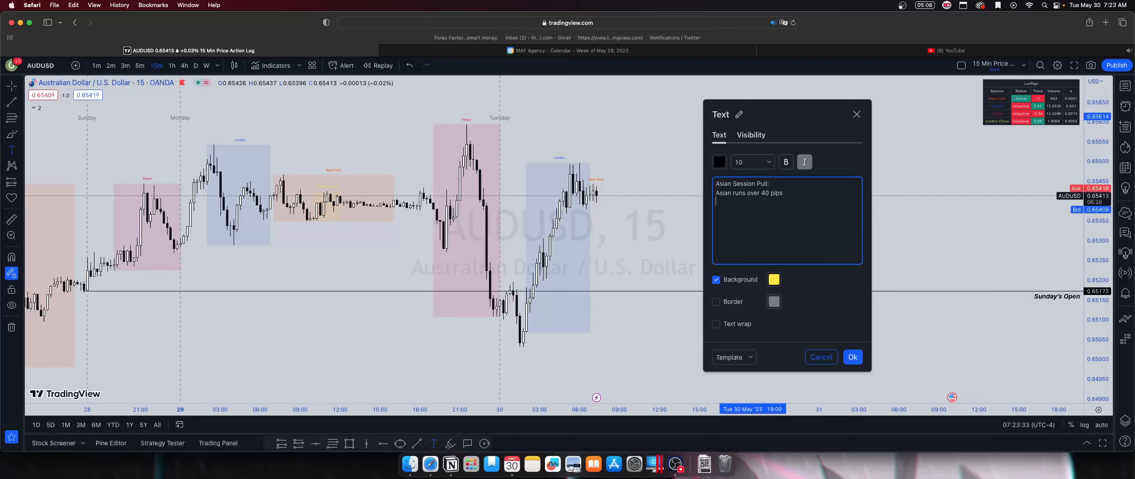
Write the third line's start 'London and New York sessions will', correcting the 'wikk' and 'v be' typos
type("Long and new")
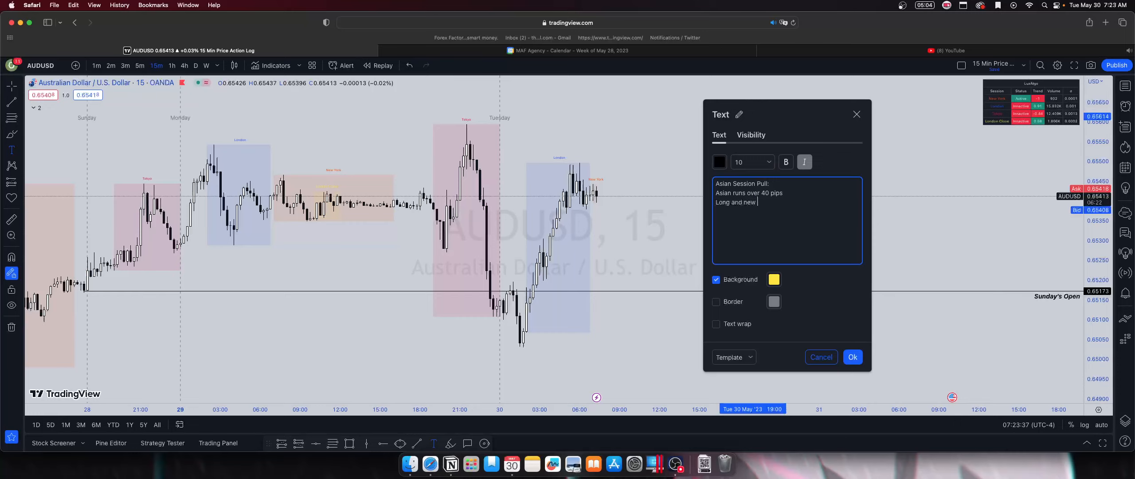
type("yor")
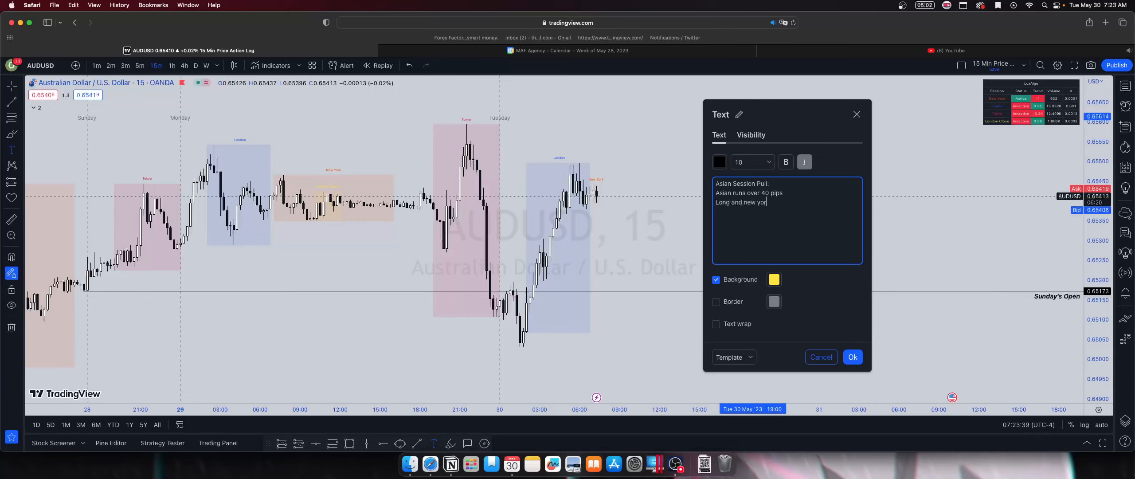
type("rk session")
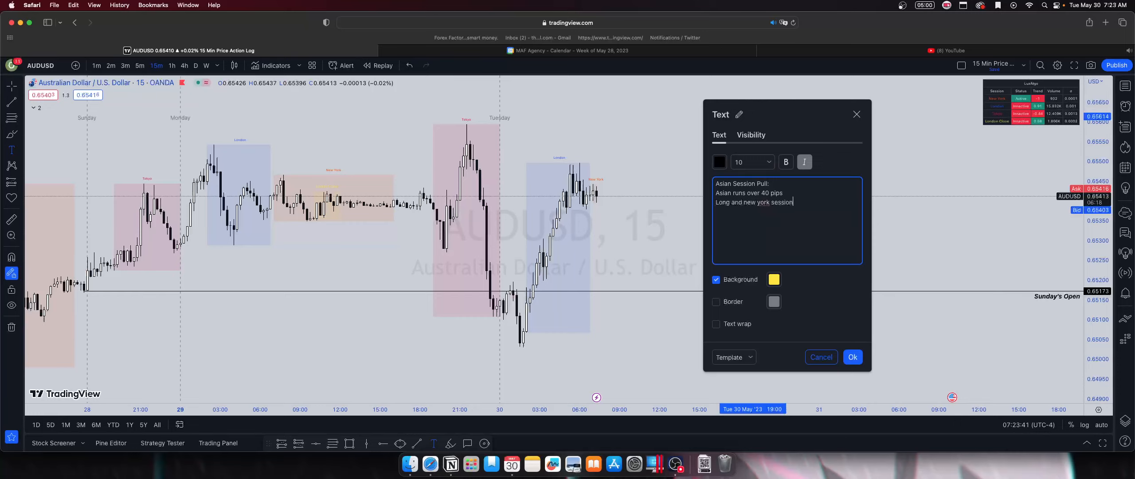
type("s wikk")
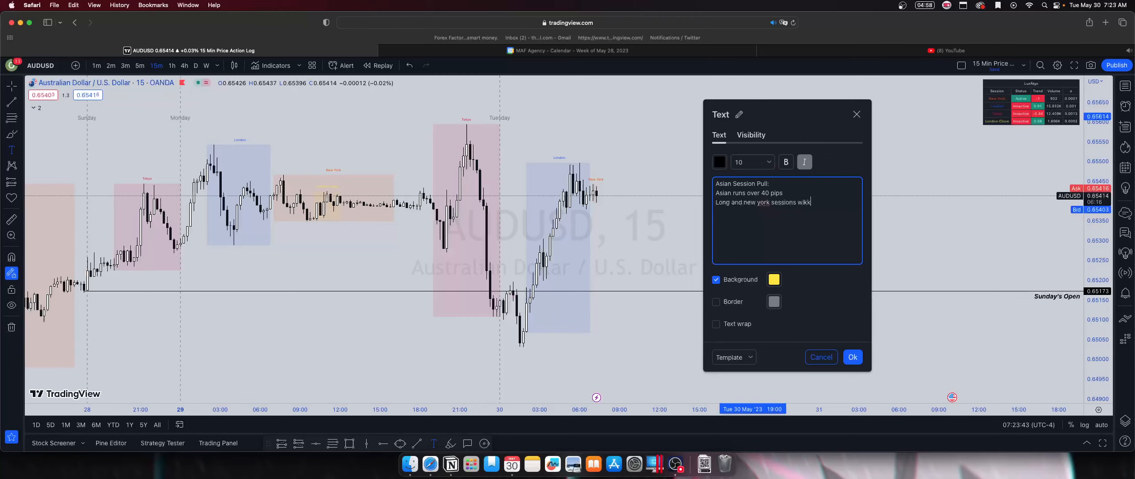
key("Backspace")
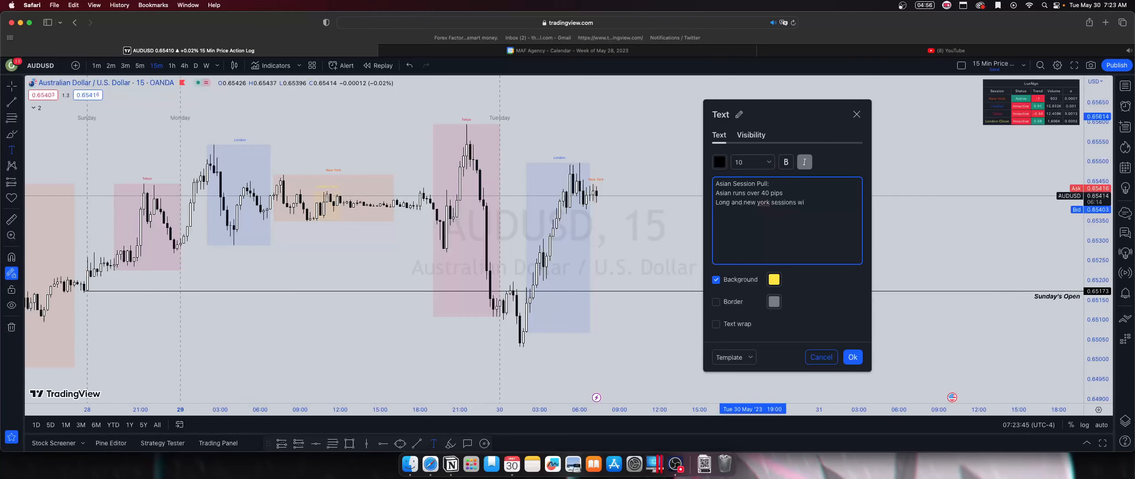
type("ll v")
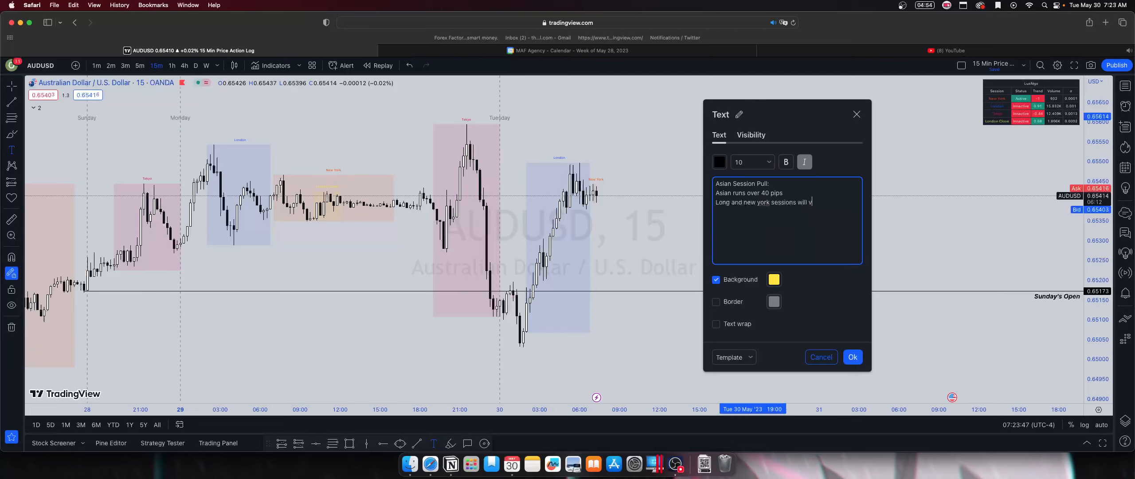
type("be deciated")
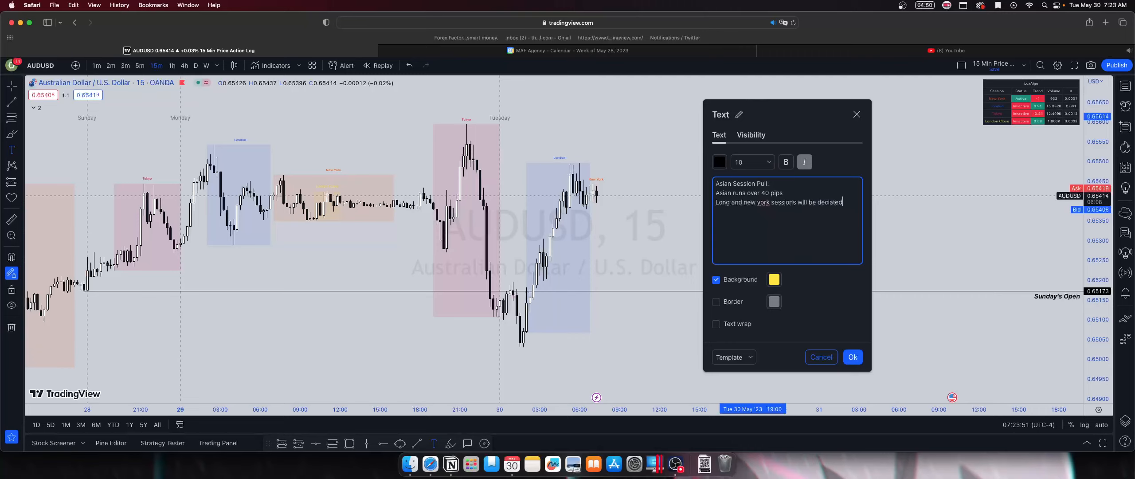
key("backspace")
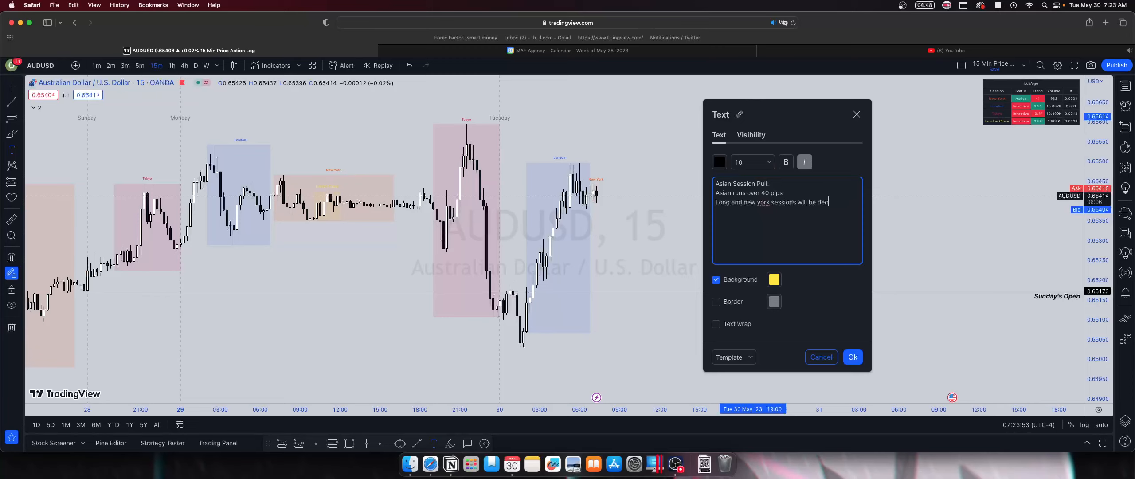
key("backspace")
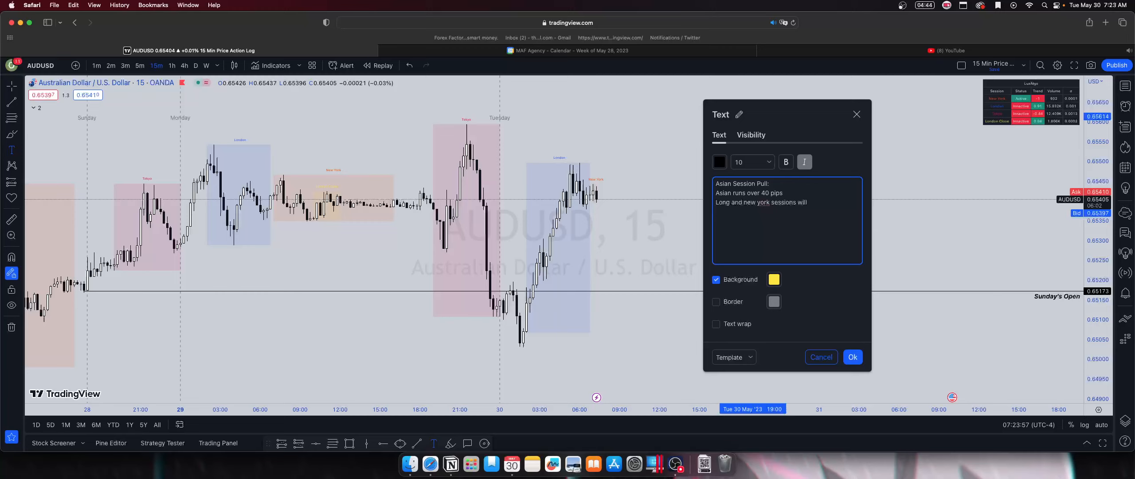
Finish the line with 'try to fill in about 50% of that Asian session pull'
type("try to")
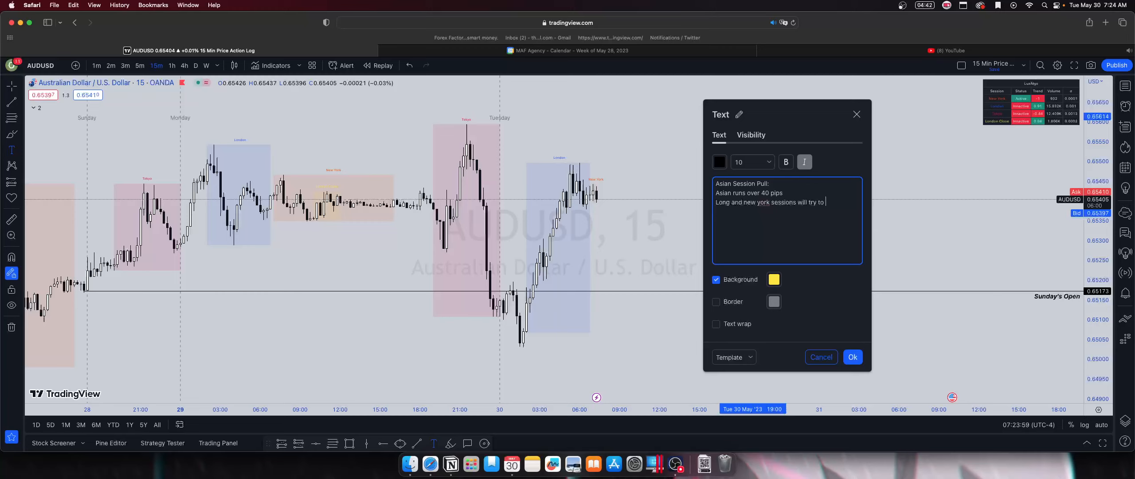
type("fill in about 50%")
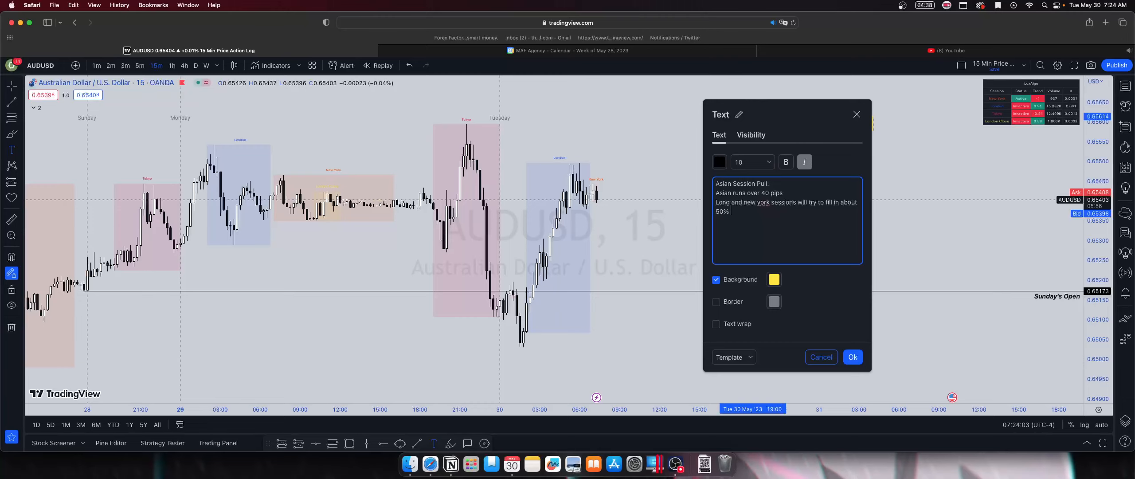
type("of That A")
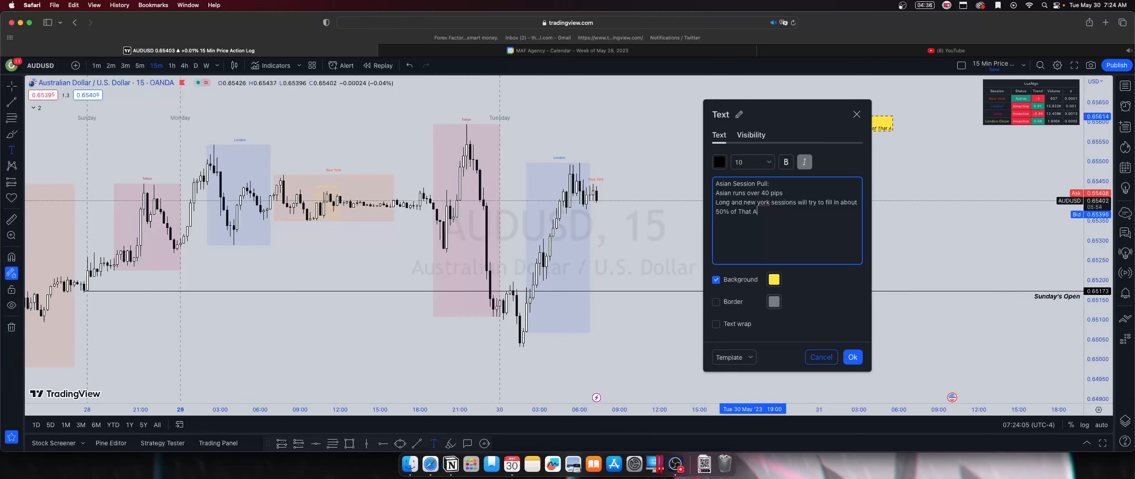
type("sian Sess")
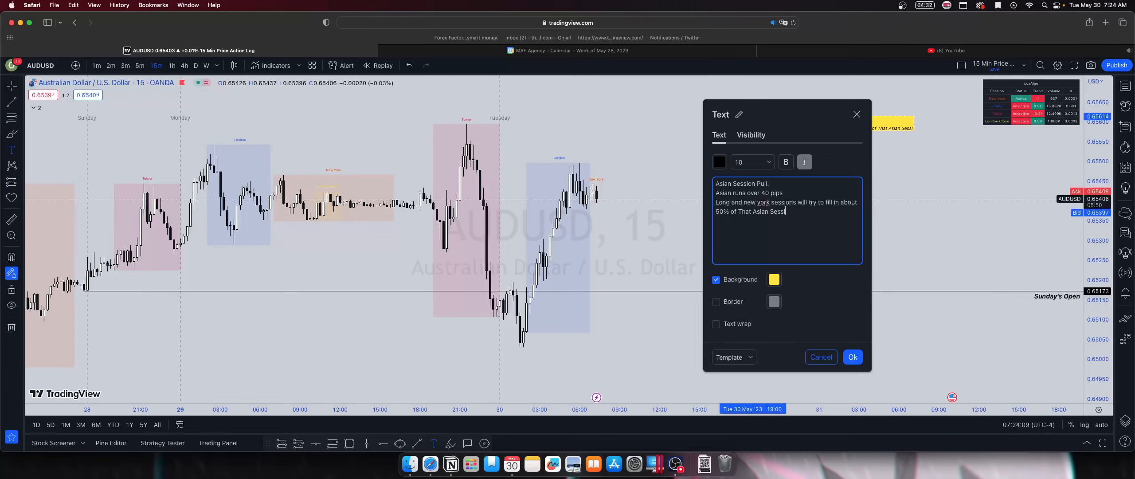
type("ion pull")
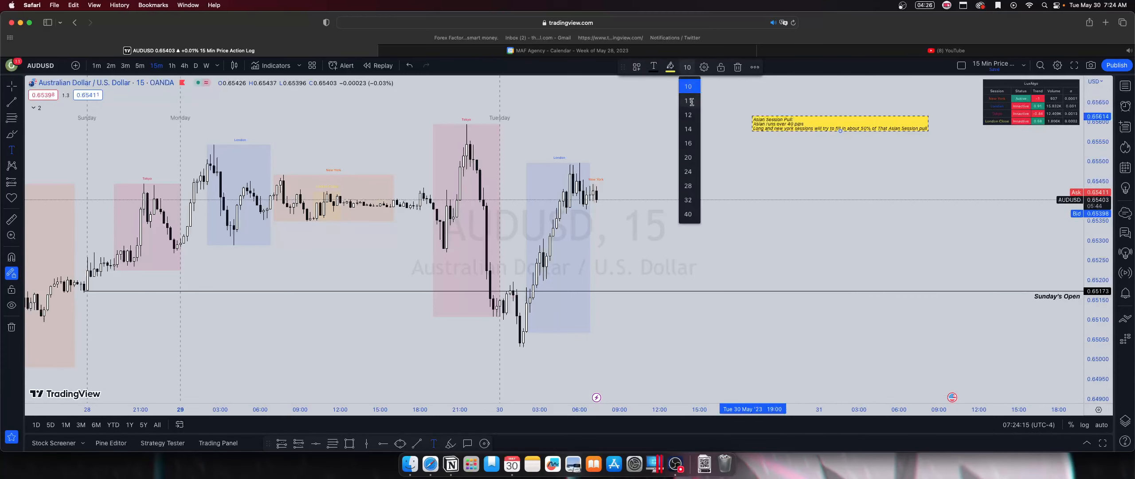
Set the note's font size to 14 from the floating drawing toolbar
left_click(687, 129)
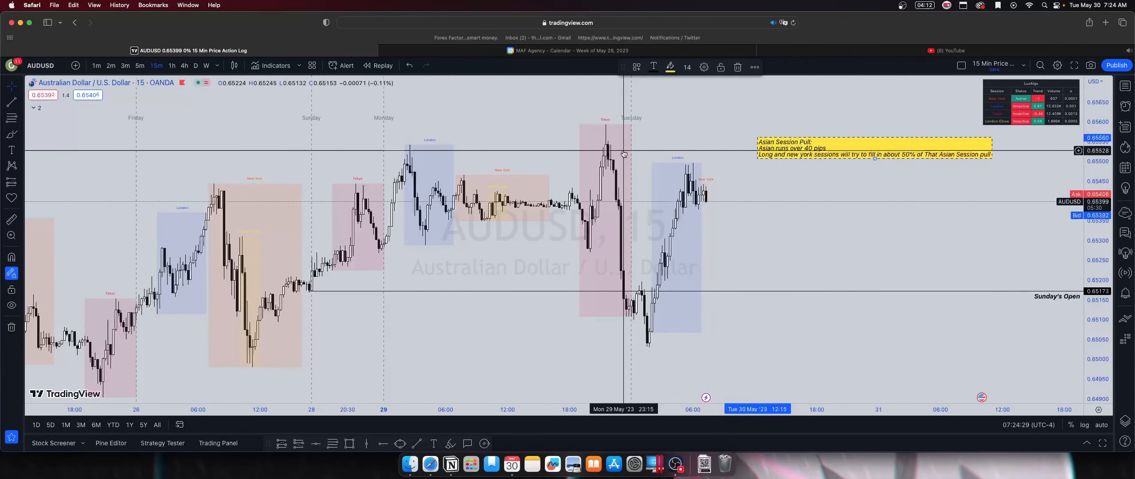
mouse_move(613, 144)
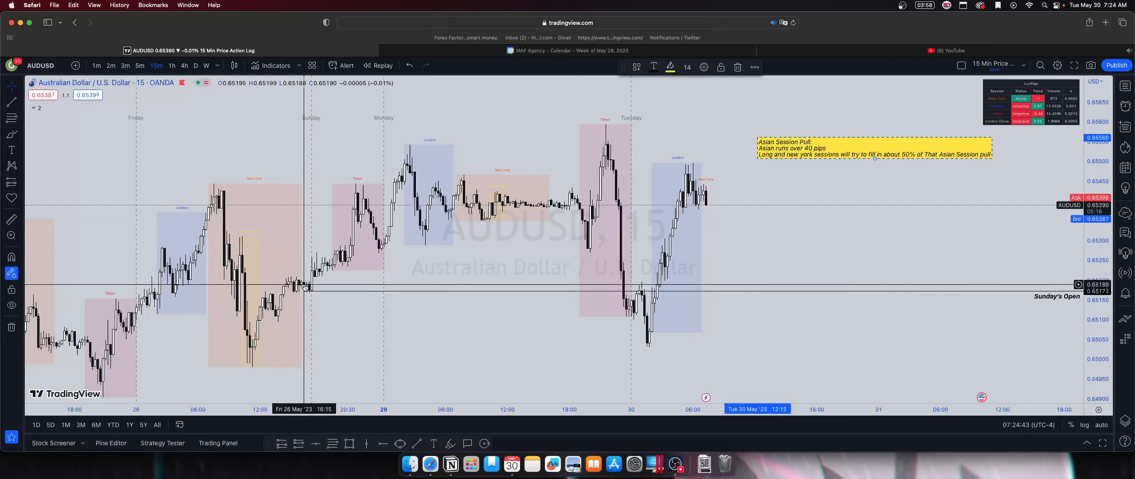
mouse_move(309, 293)
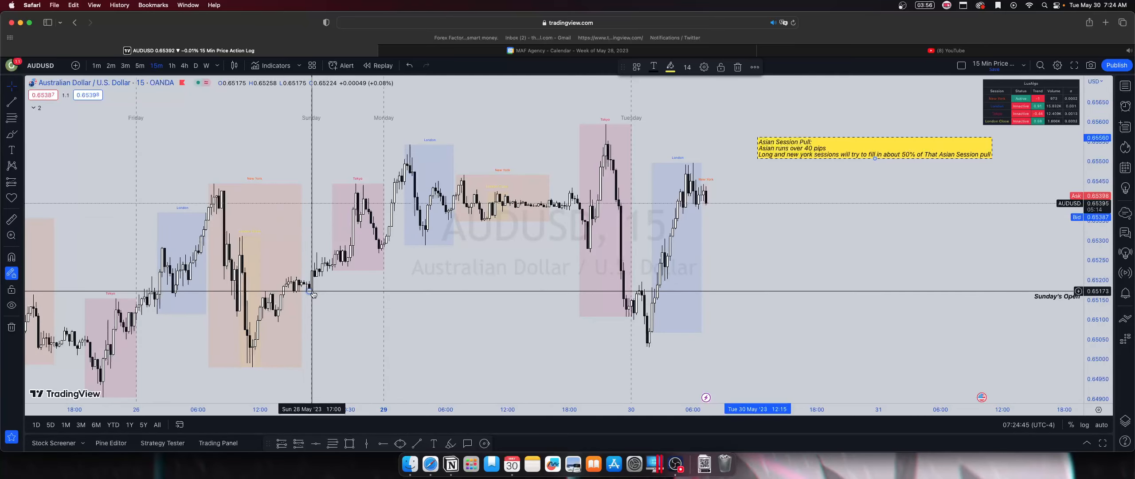
mouse_move(415, 173)
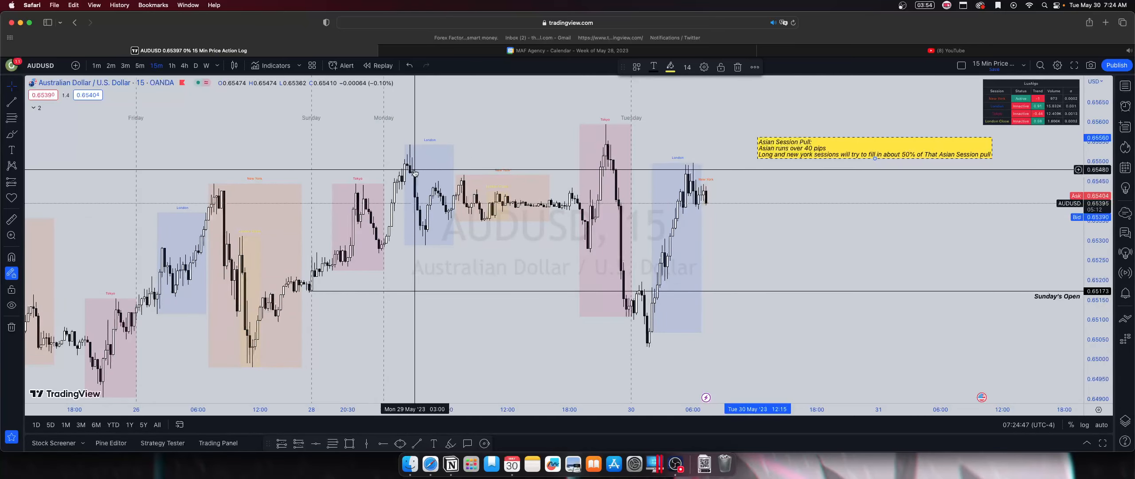
mouse_move(482, 210)
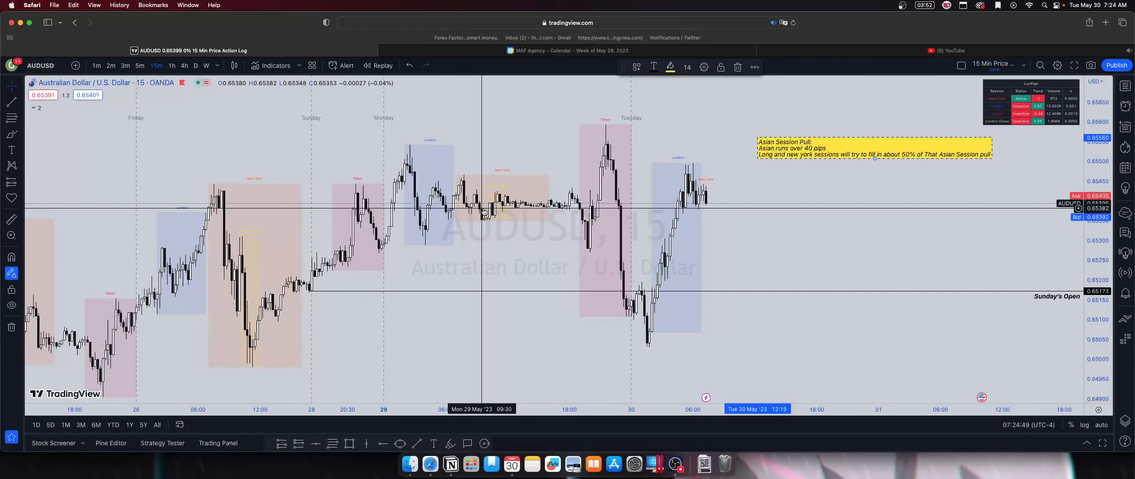
mouse_move(511, 238)
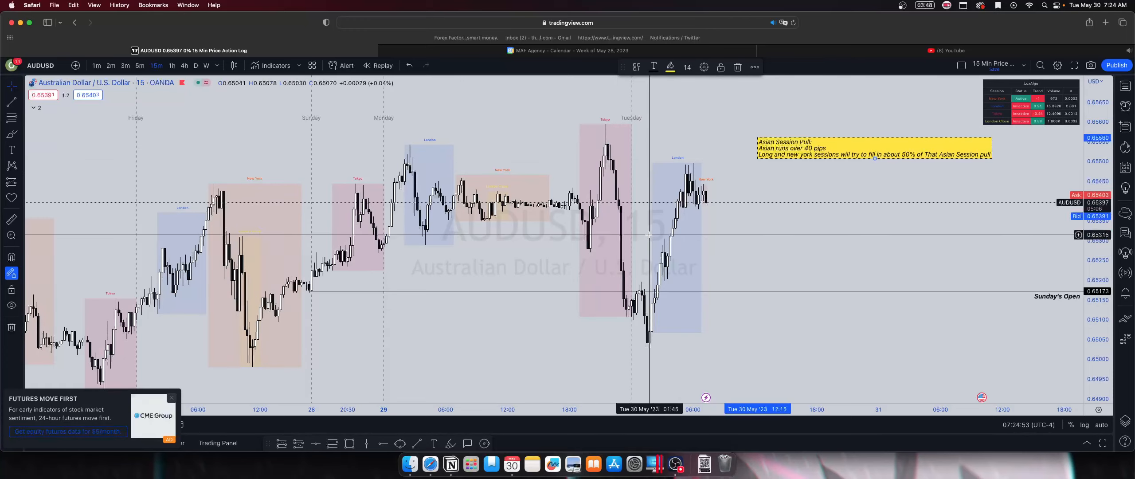
mouse_move(442, 253)
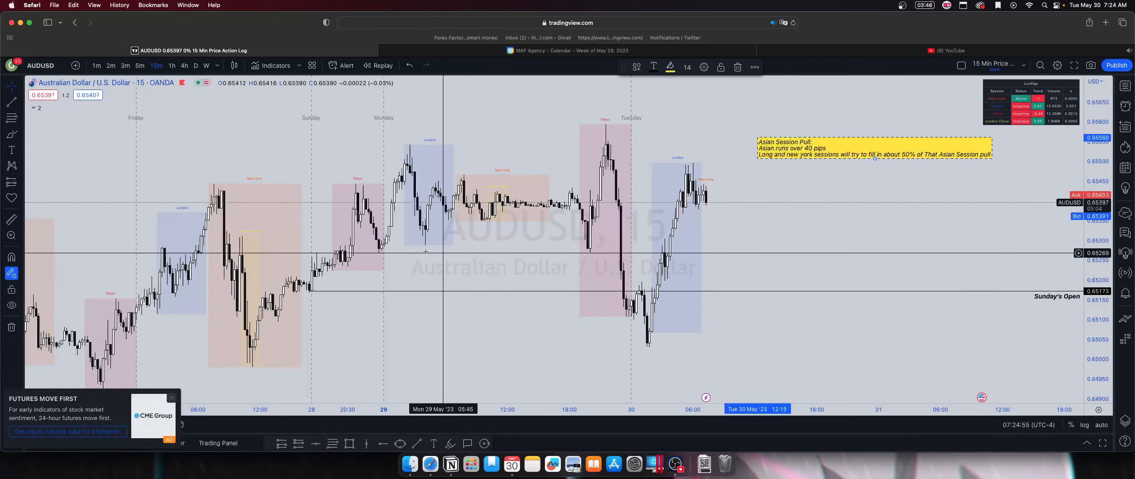
mouse_move(577, 239)
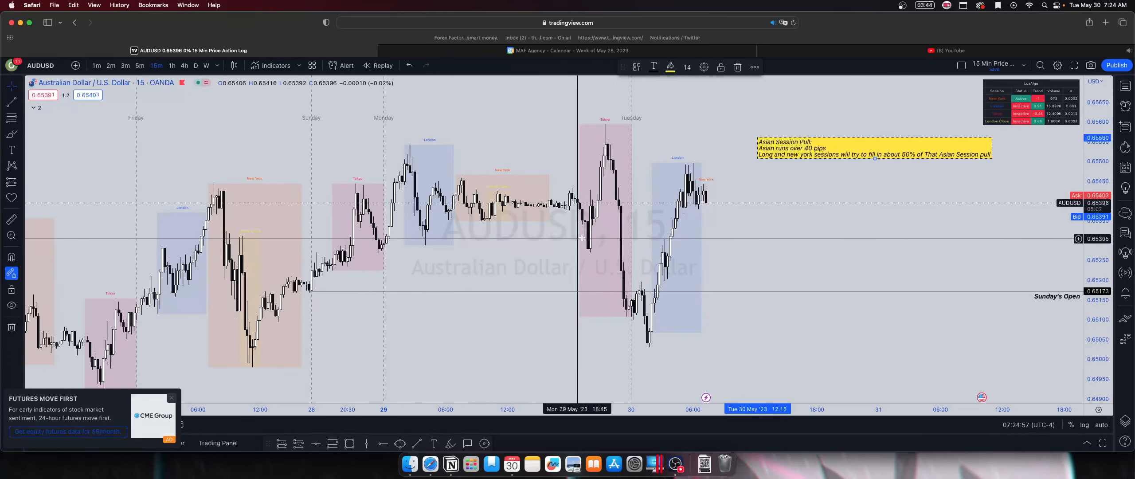
mouse_move(356, 258)
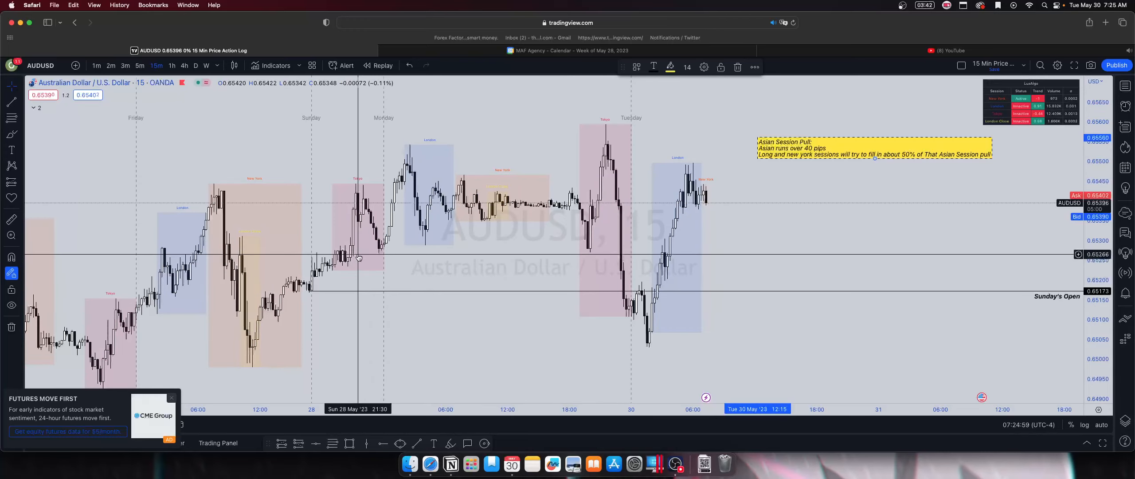
mouse_move(592, 266)
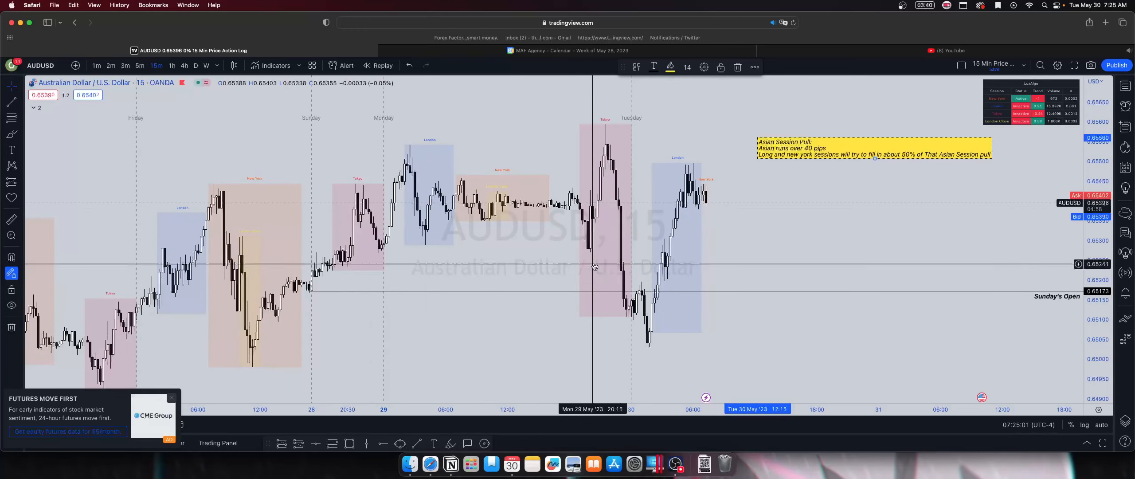
mouse_move(626, 267)
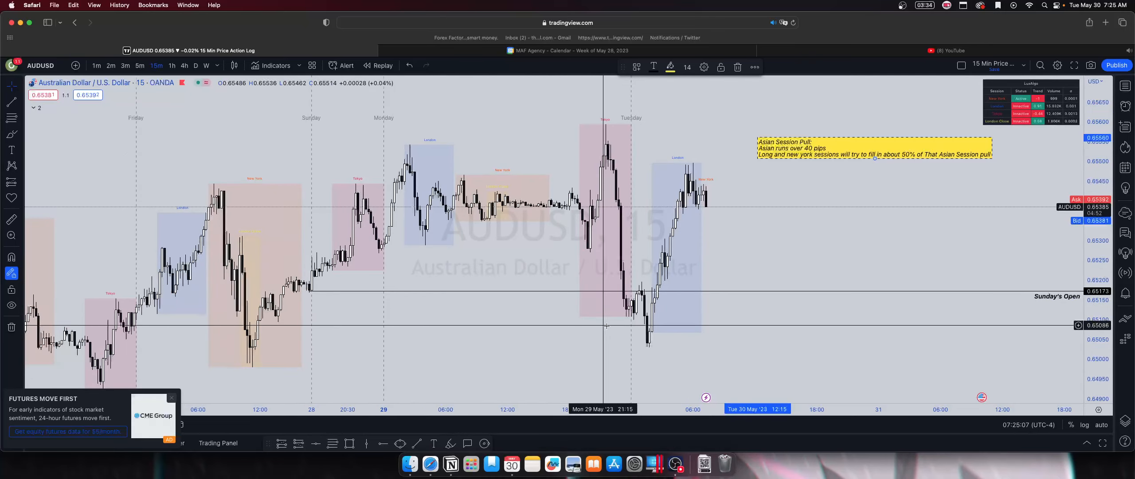
mouse_move(632, 233)
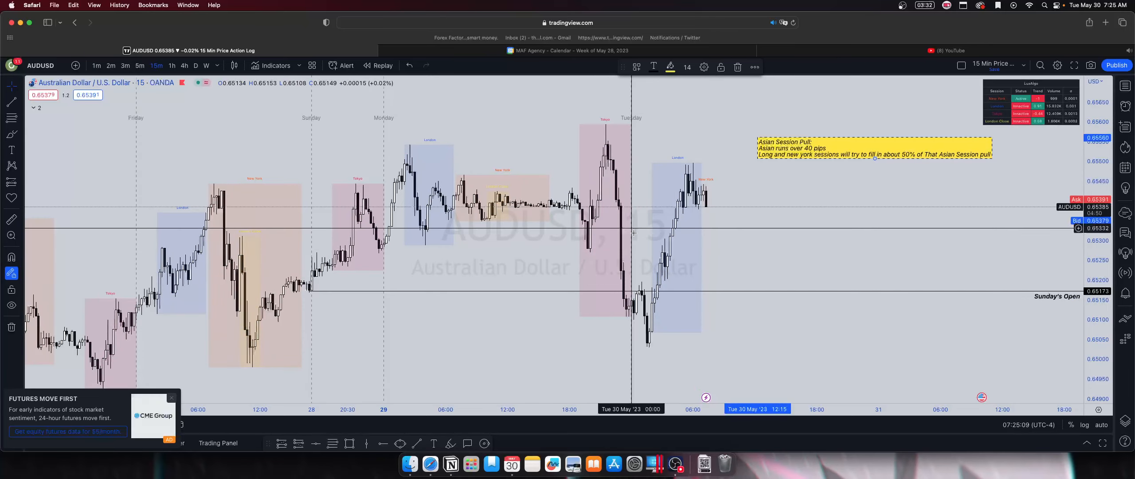
mouse_move(349, 267)
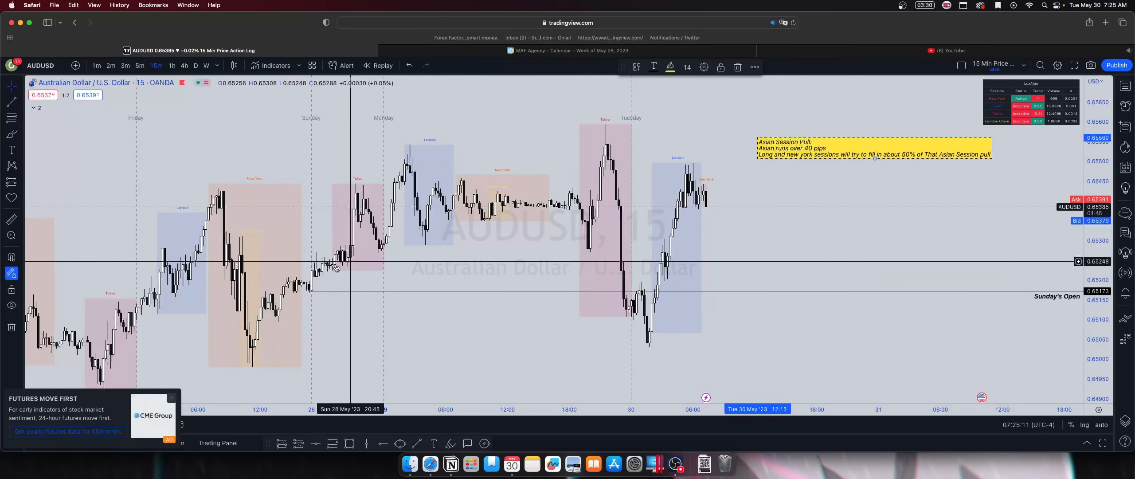
mouse_move(593, 251)
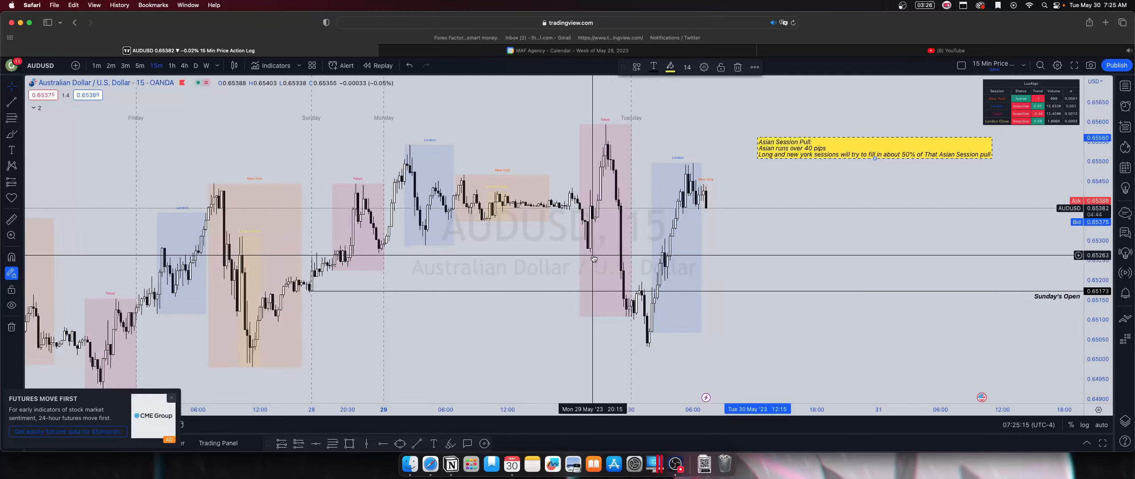
mouse_move(538, 248)
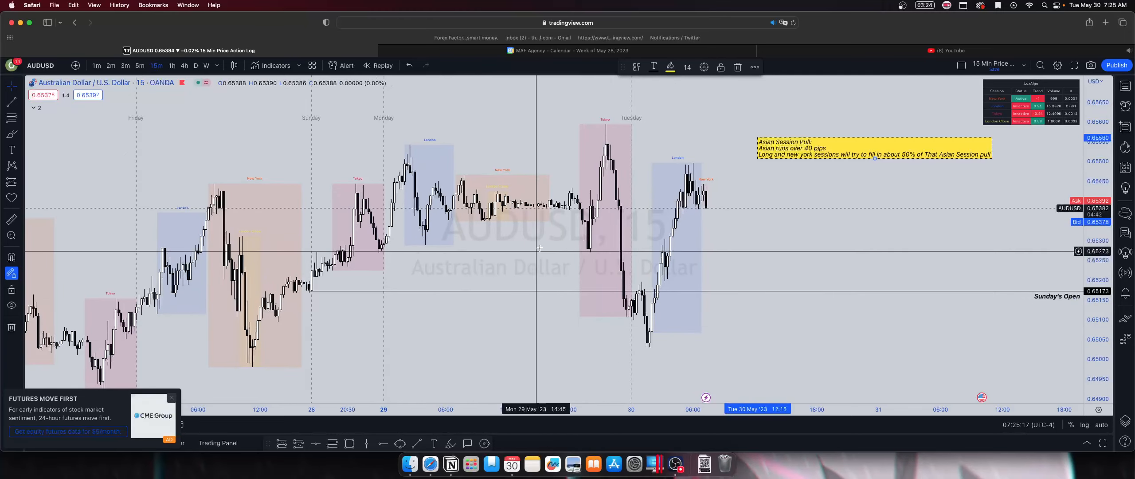
mouse_move(601, 266)
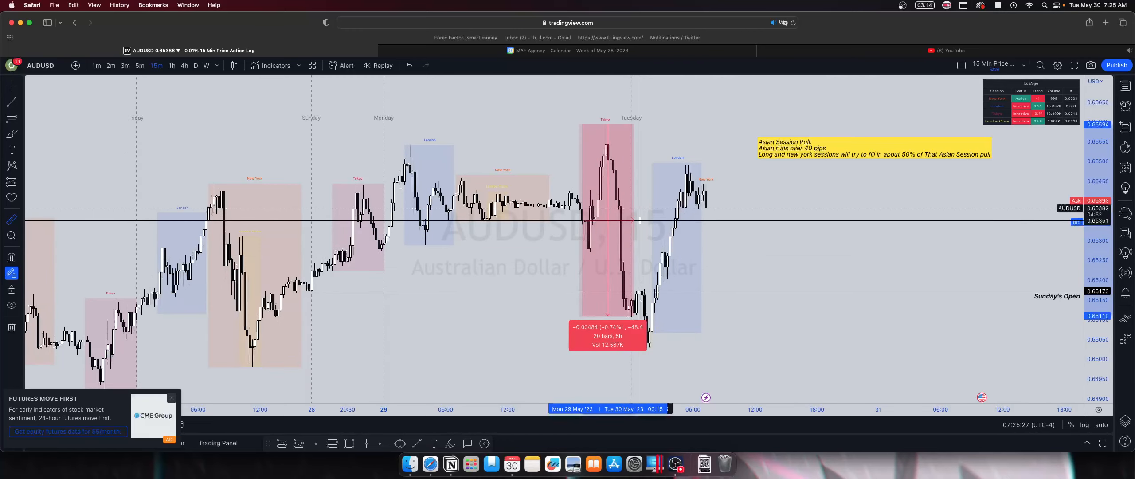
mouse_move(683, 335)
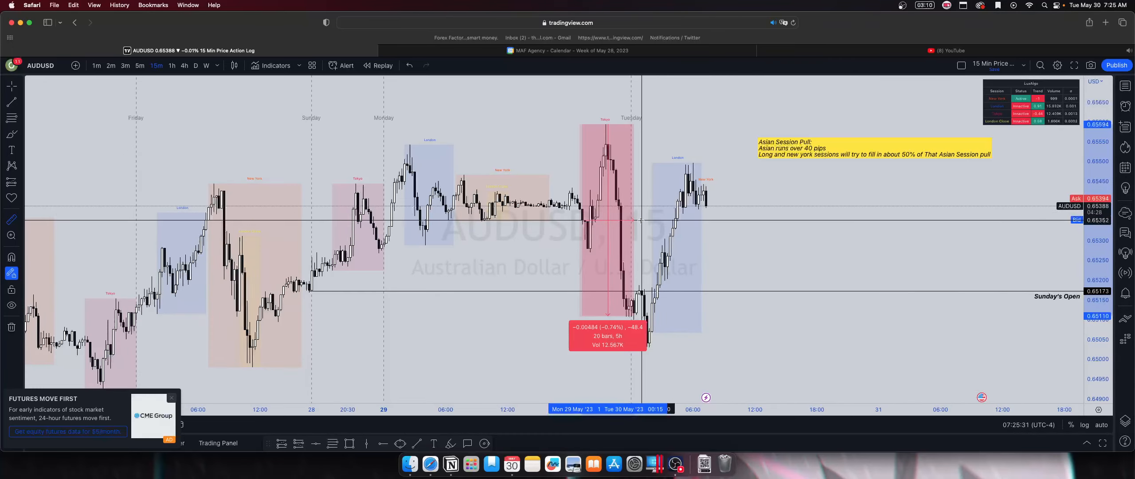
mouse_move(676, 173)
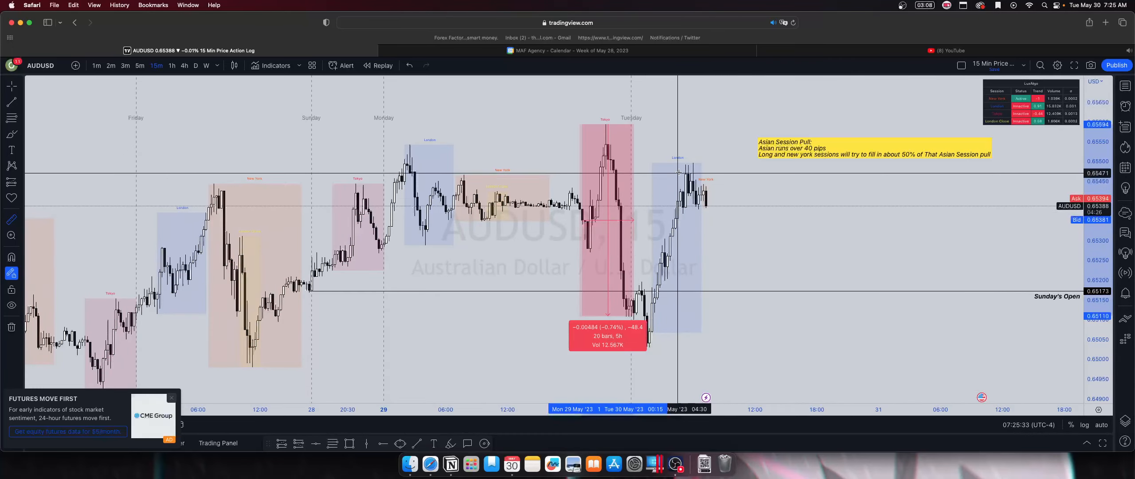
mouse_move(638, 198)
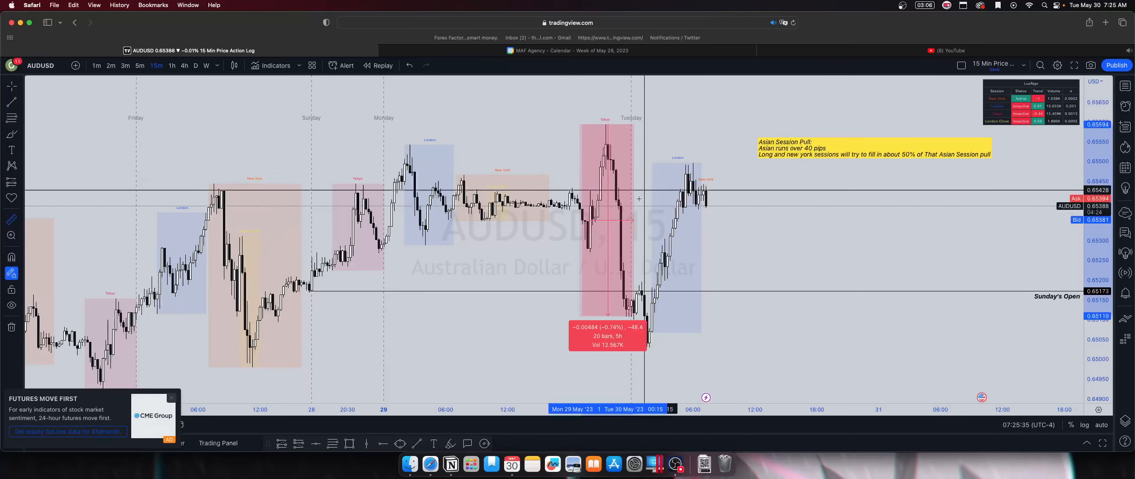
mouse_move(628, 282)
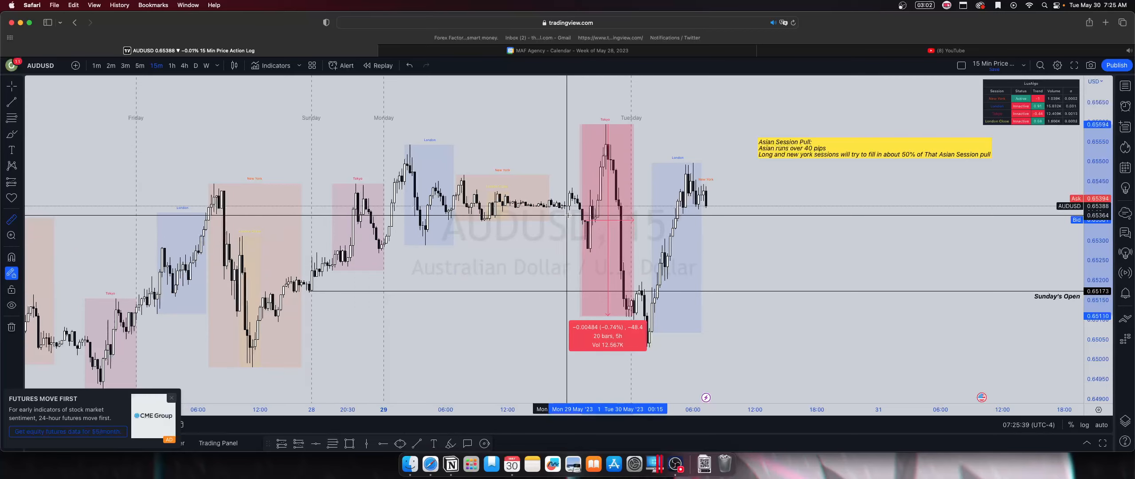
mouse_move(592, 252)
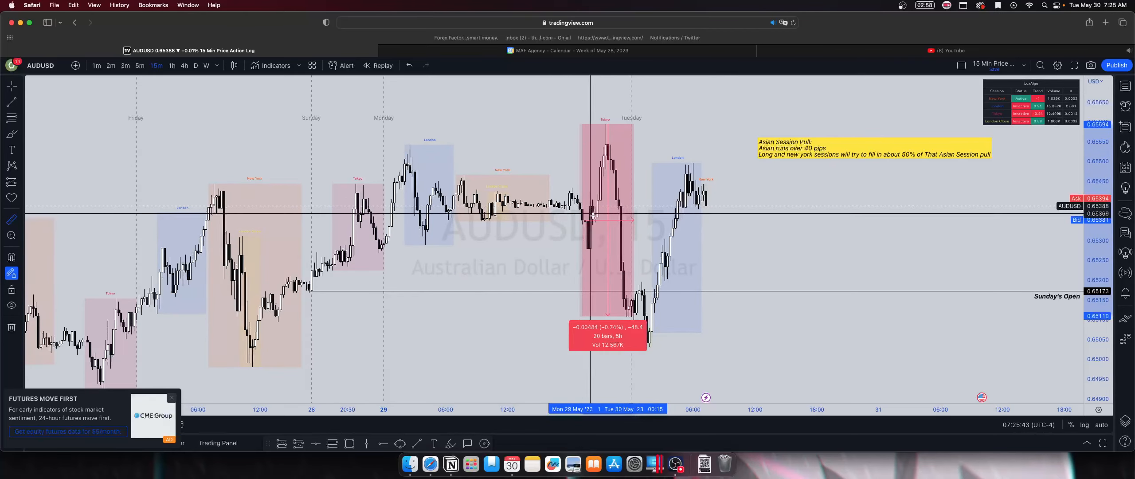
mouse_move(562, 210)
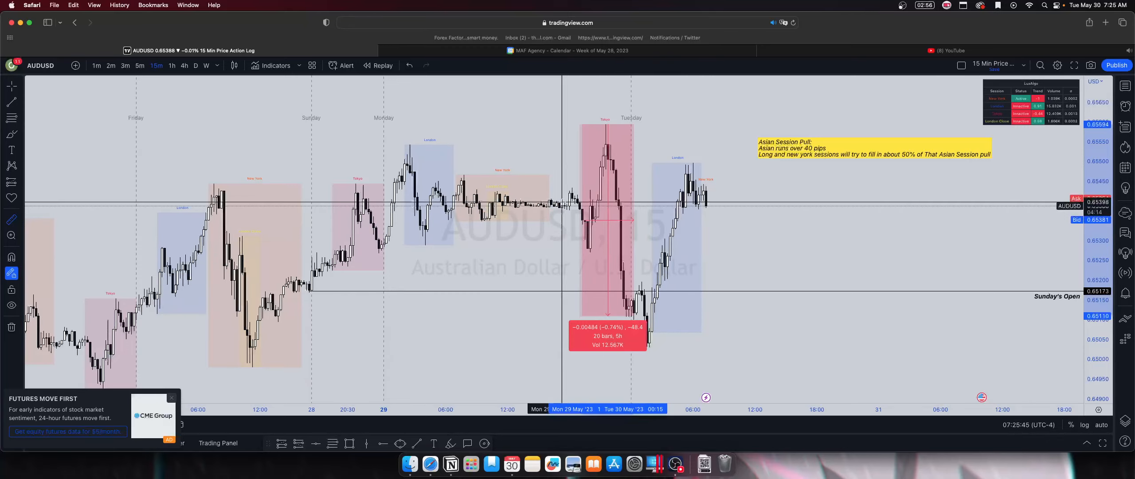
mouse_move(675, 176)
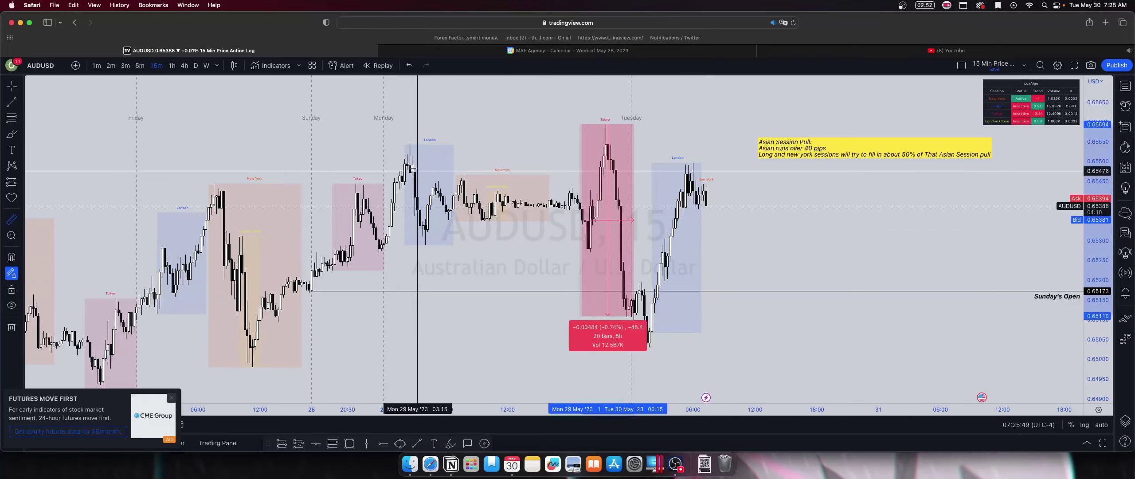
mouse_move(605, 148)
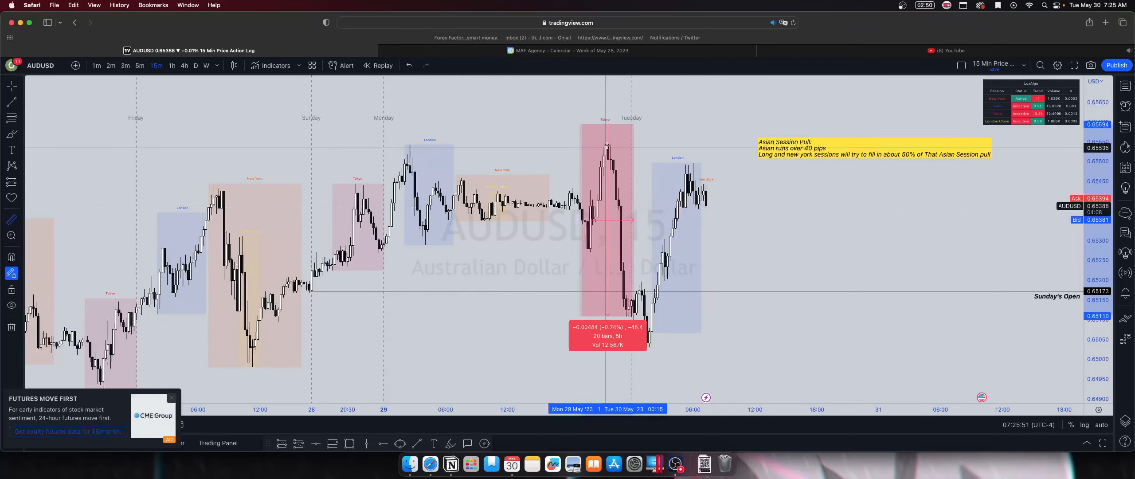
mouse_move(487, 175)
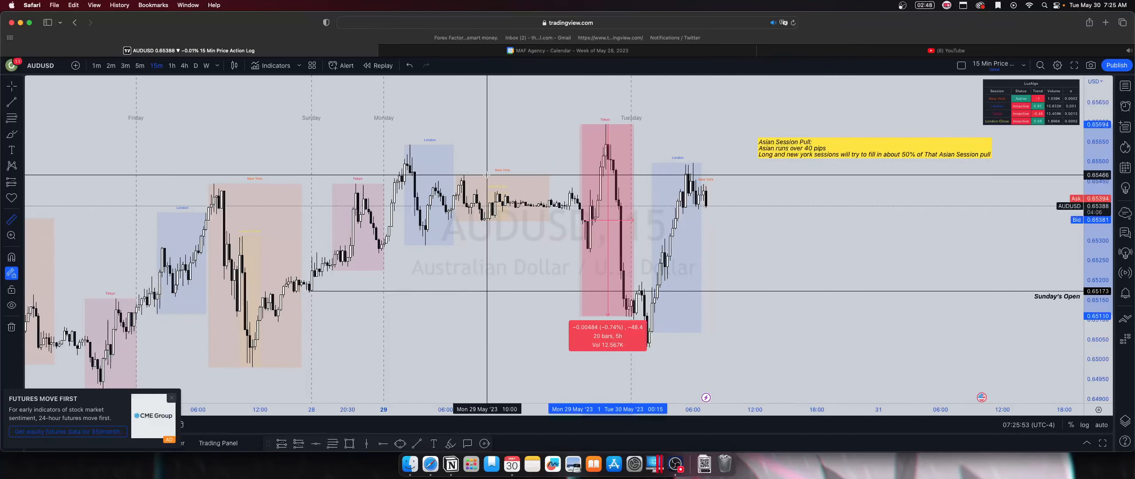
mouse_move(593, 167)
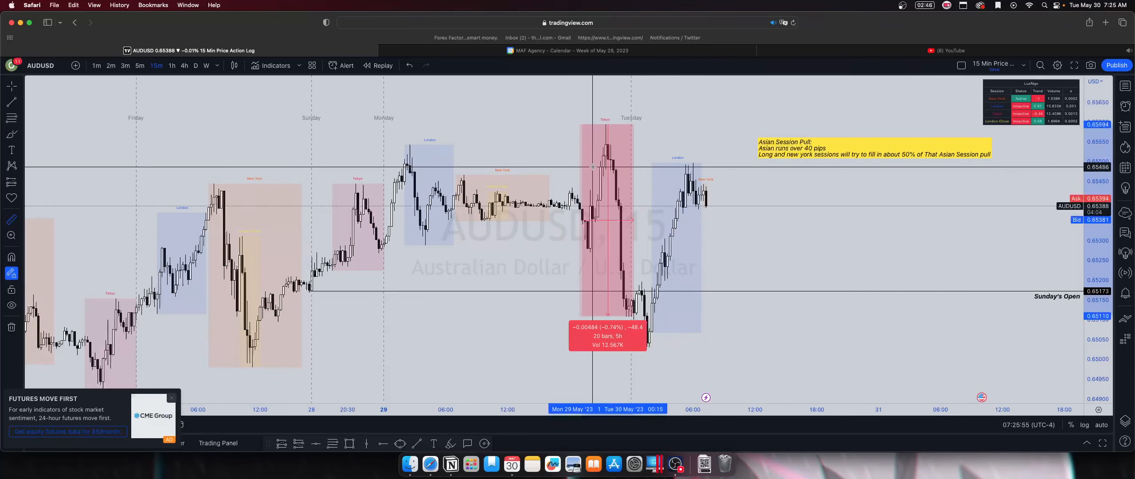
mouse_move(650, 289)
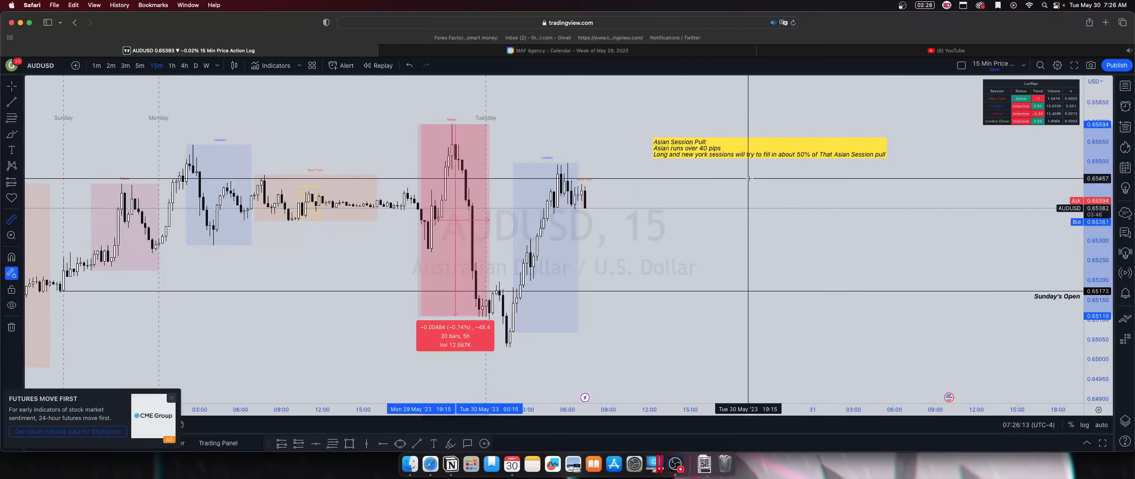
mouse_move(834, 192)
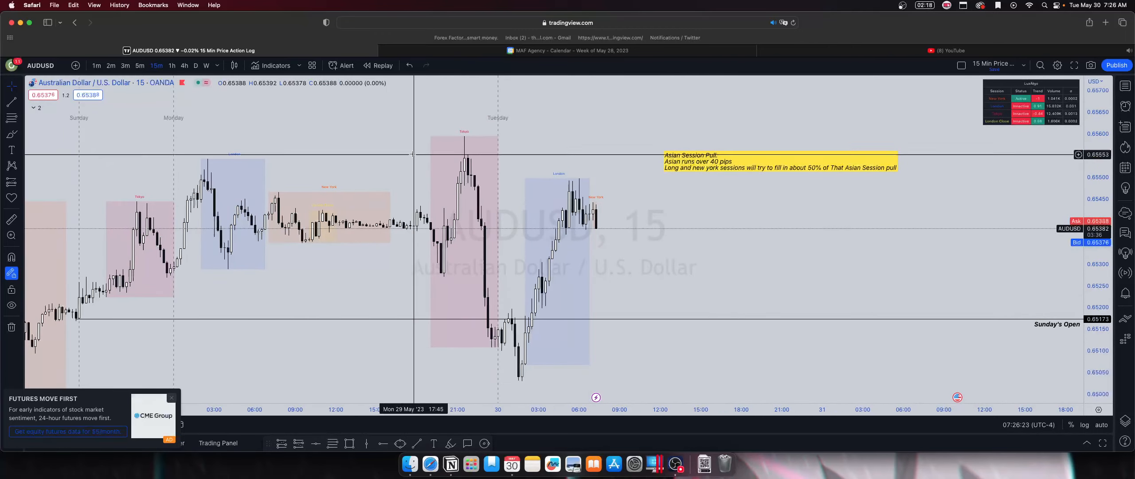
mouse_move(444, 131)
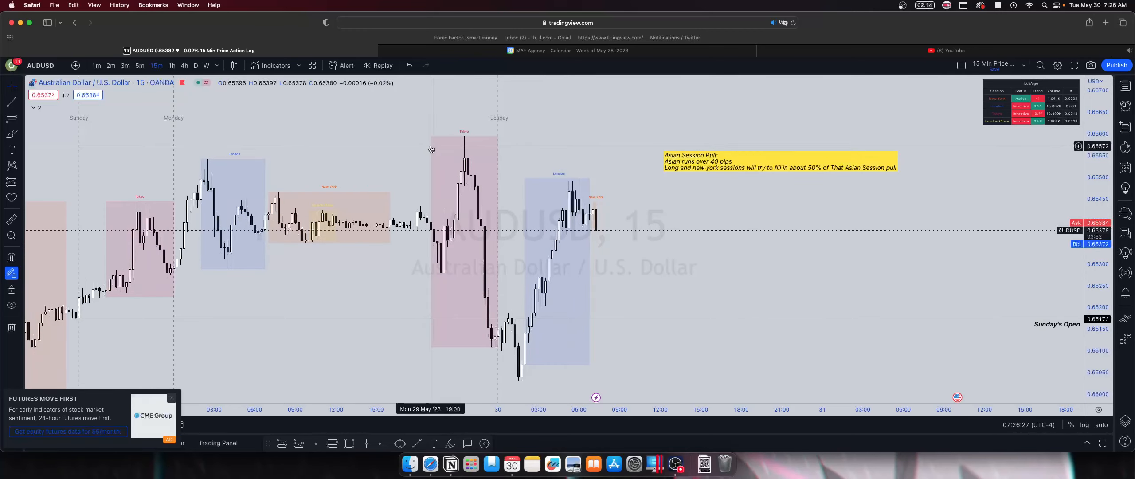
mouse_move(488, 140)
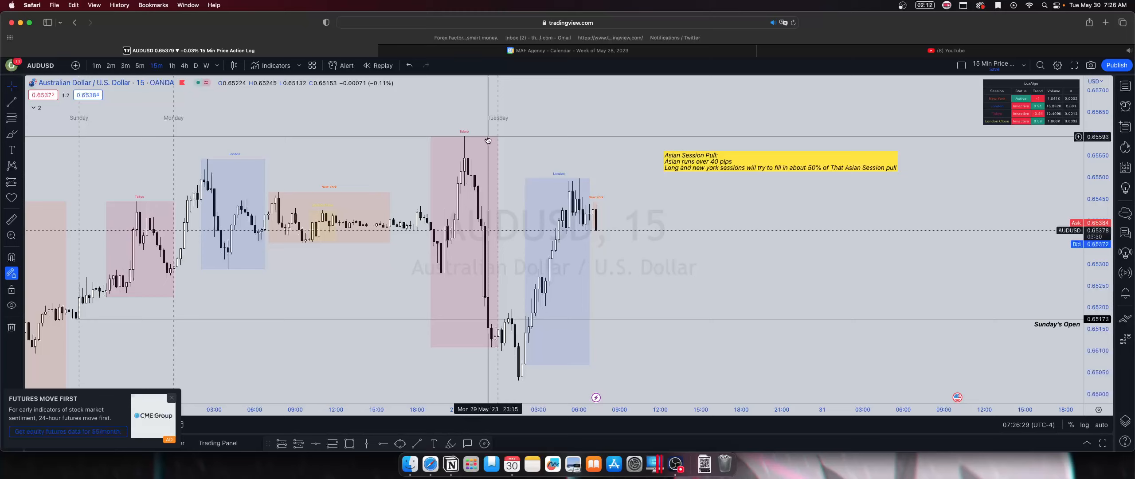
mouse_move(414, 169)
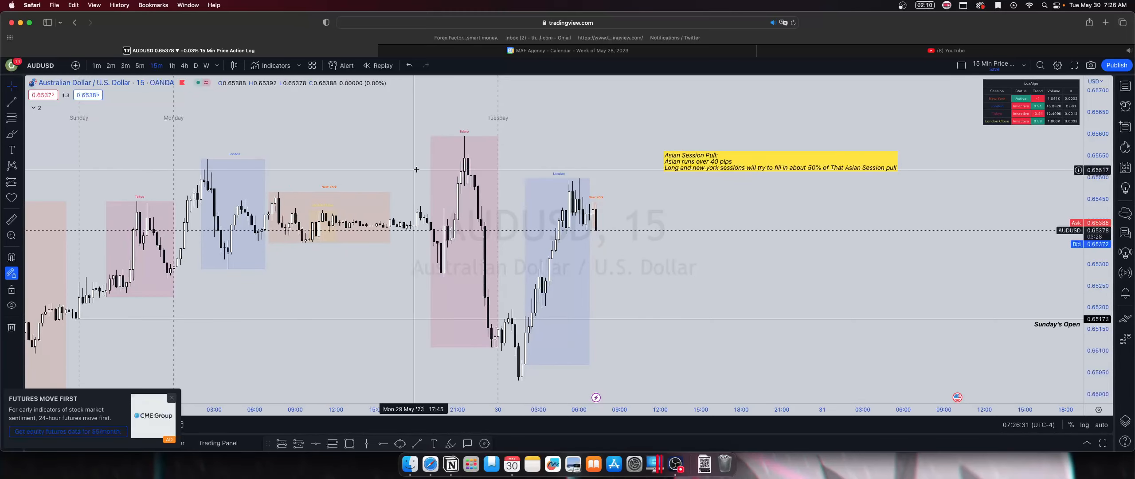
mouse_move(447, 140)
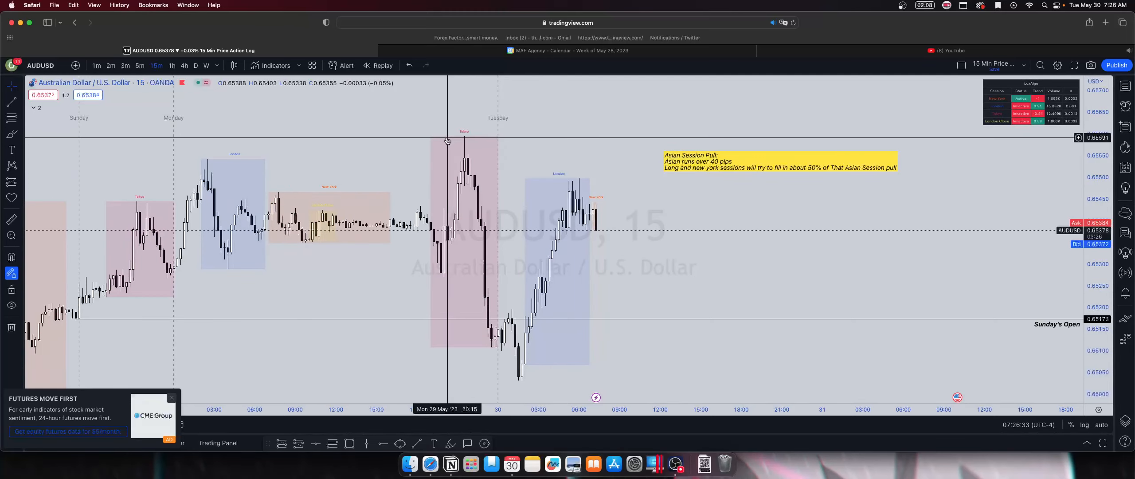
mouse_move(431, 137)
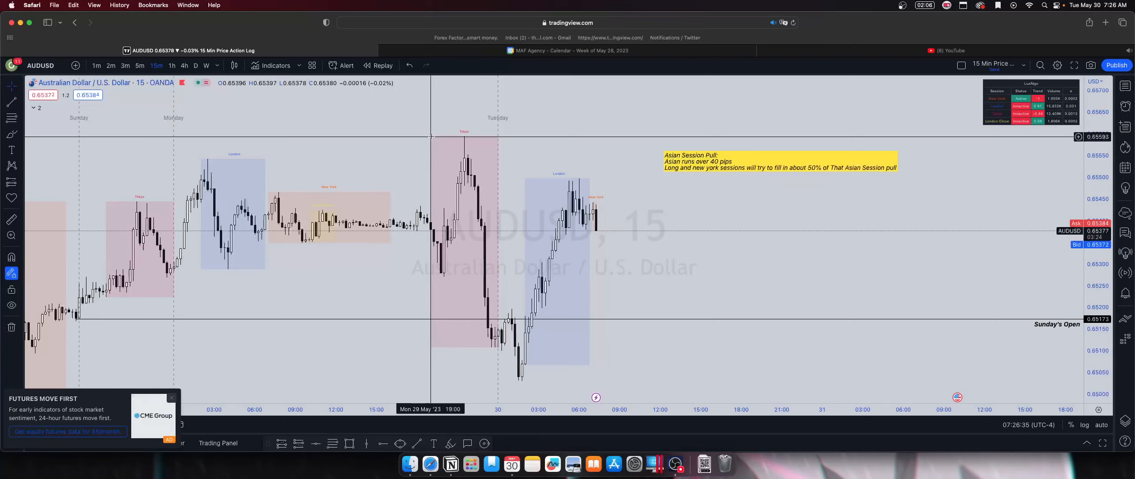
mouse_move(498, 157)
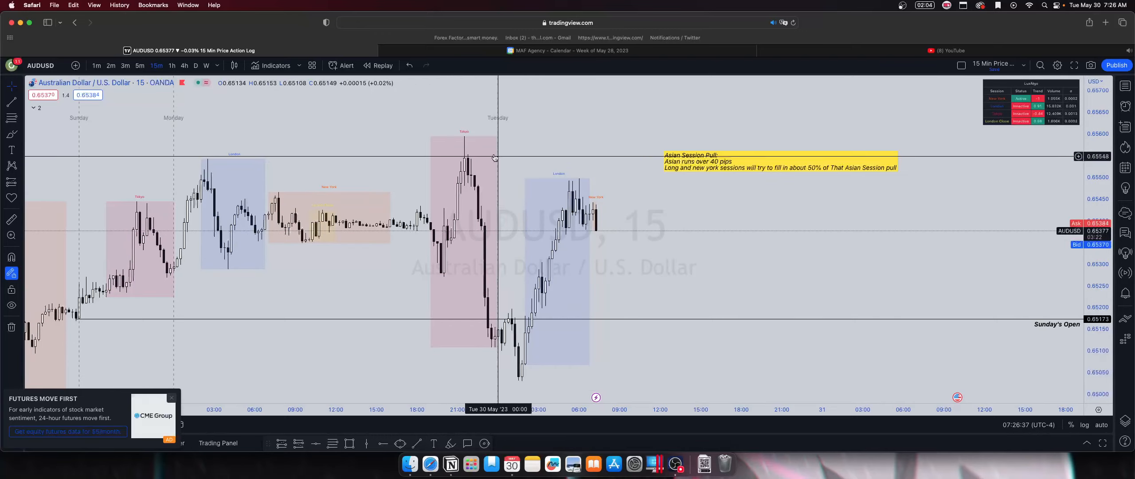
mouse_move(596, 229)
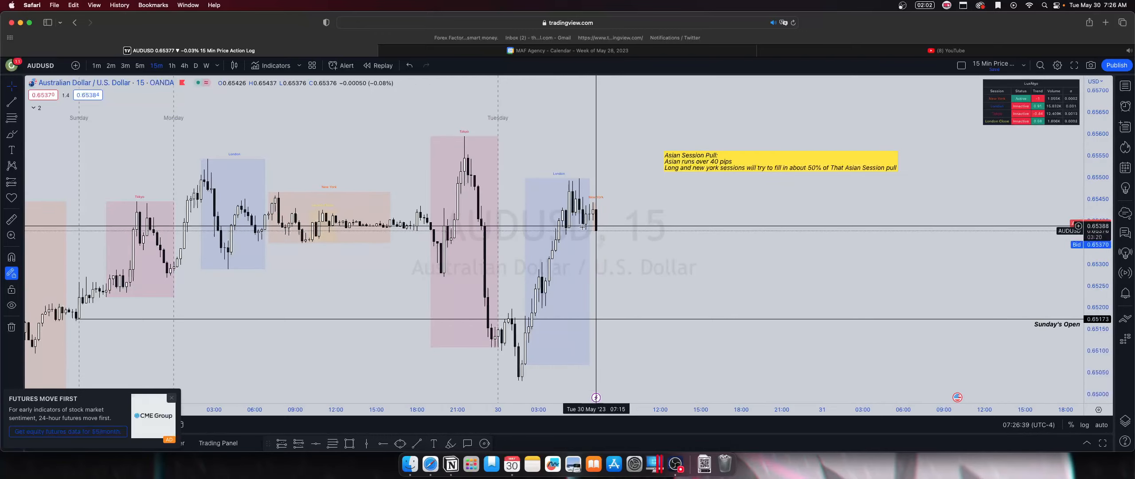
mouse_move(676, 218)
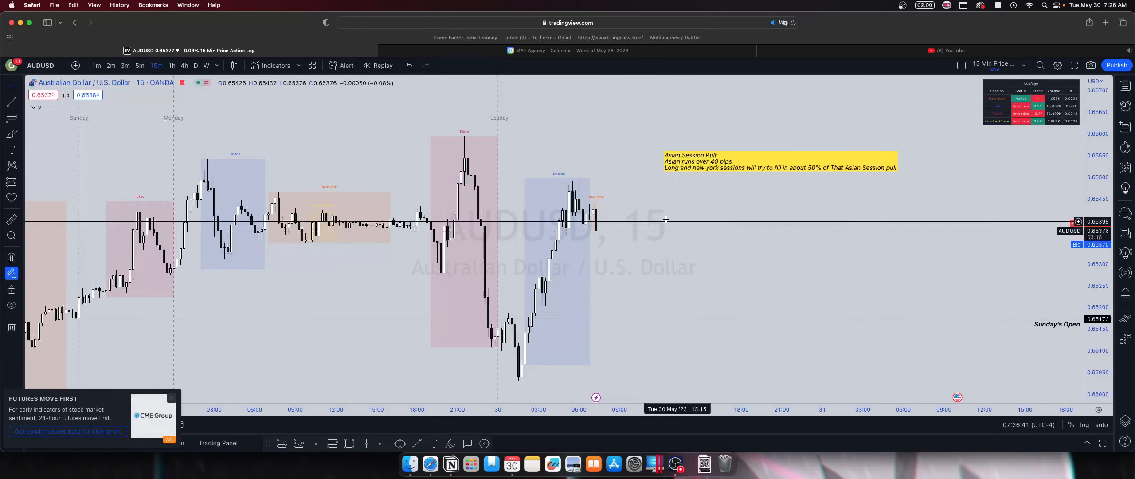
mouse_move(532, 239)
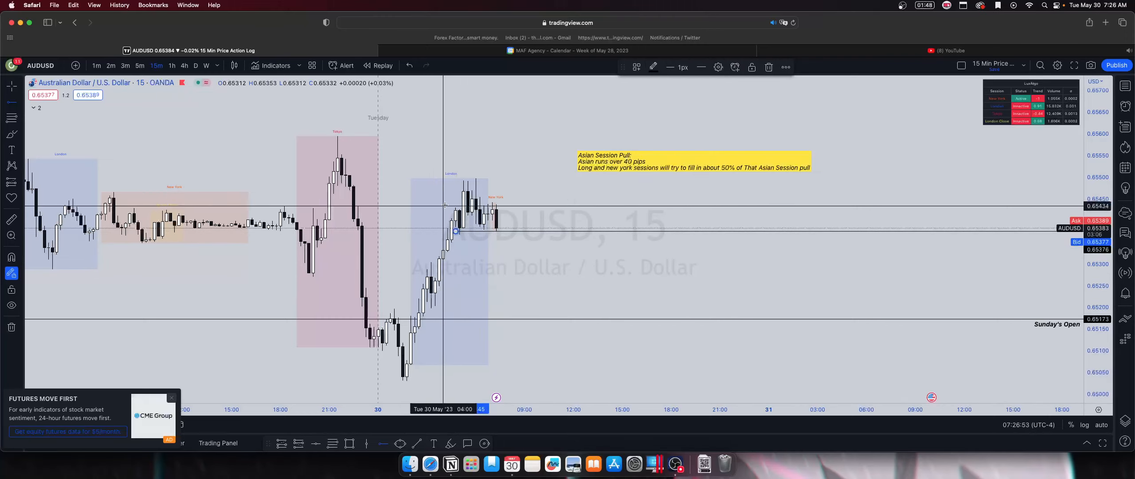
mouse_move(459, 231)
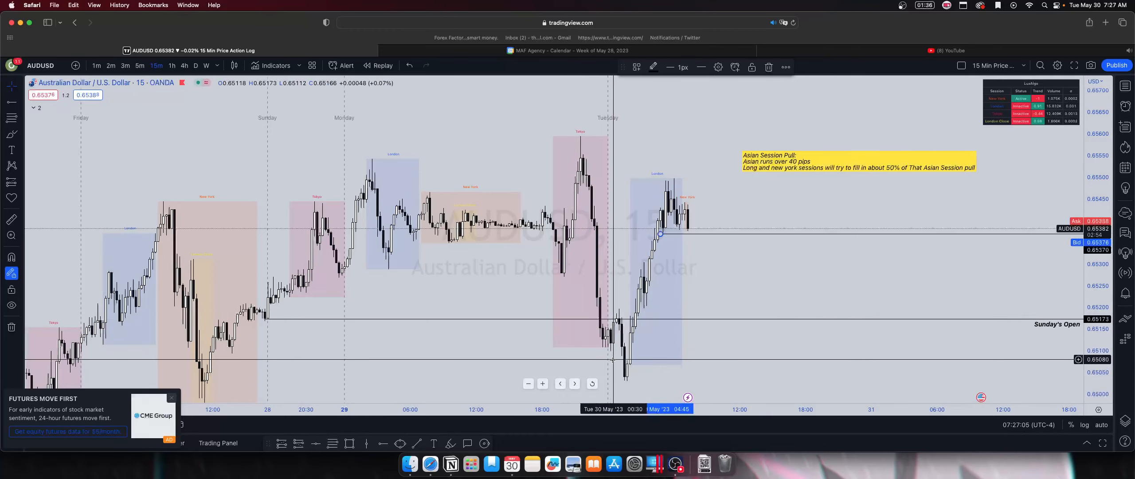
mouse_move(619, 365)
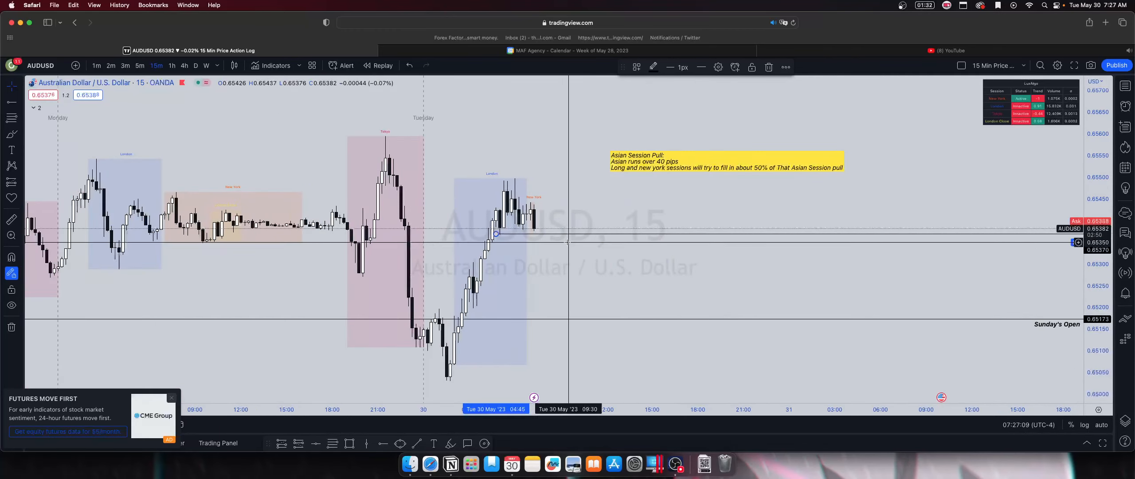
mouse_move(585, 171)
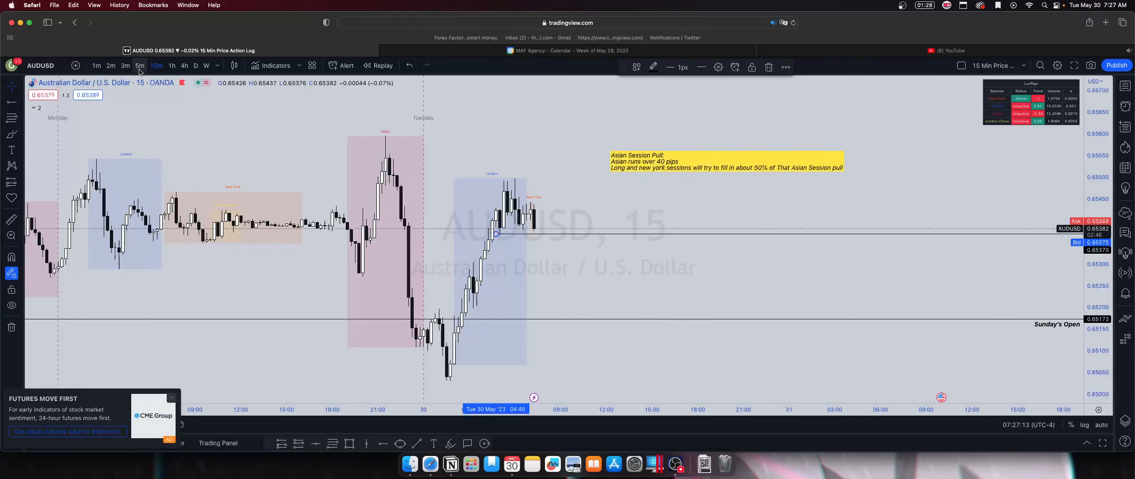
left_click(140, 66)
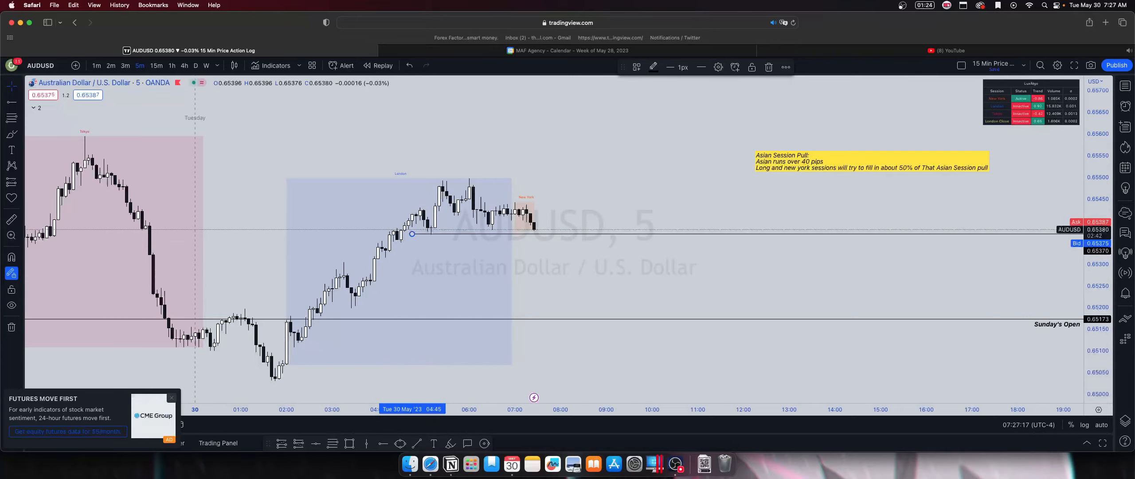
mouse_move(431, 238)
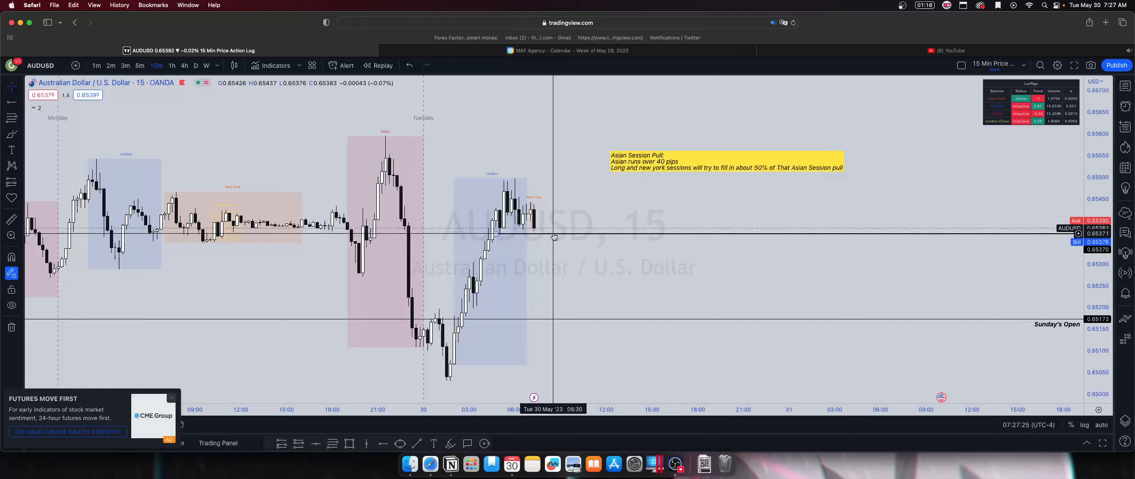
mouse_move(515, 233)
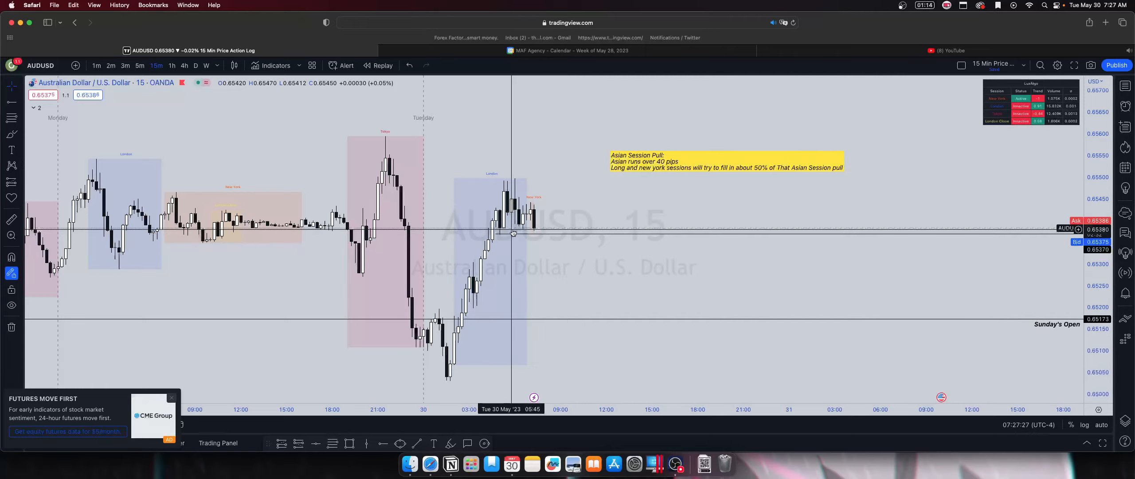
mouse_move(521, 245)
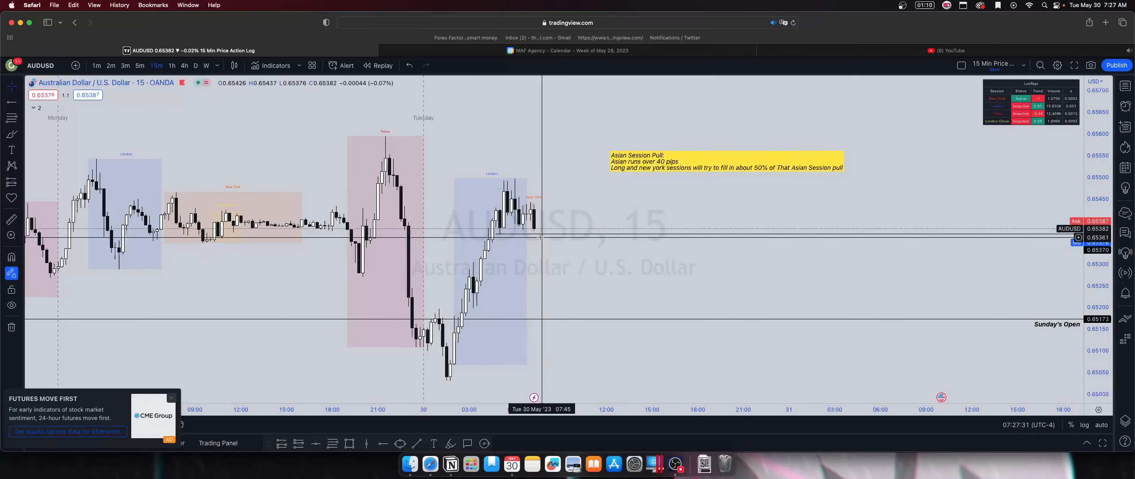
mouse_move(446, 381)
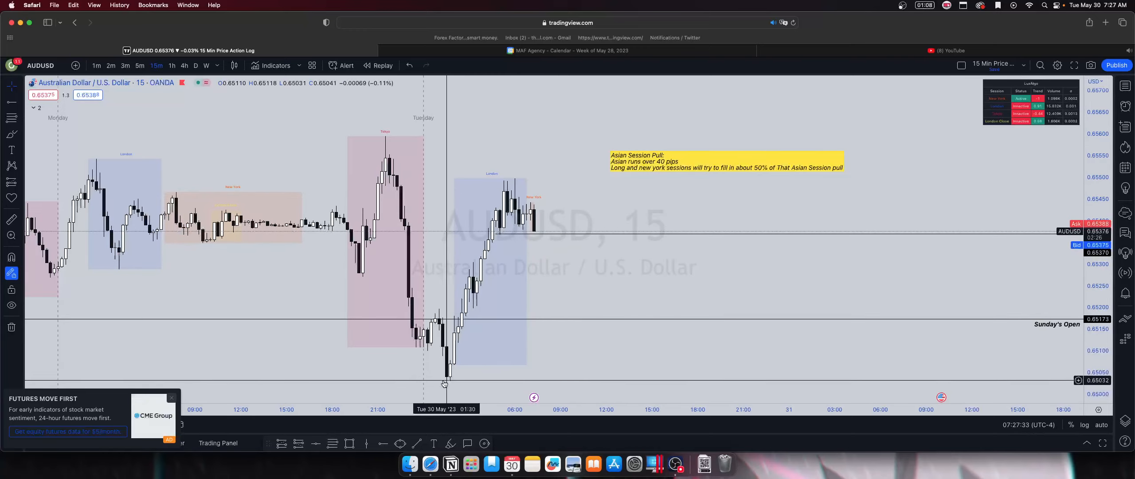
mouse_move(535, 271)
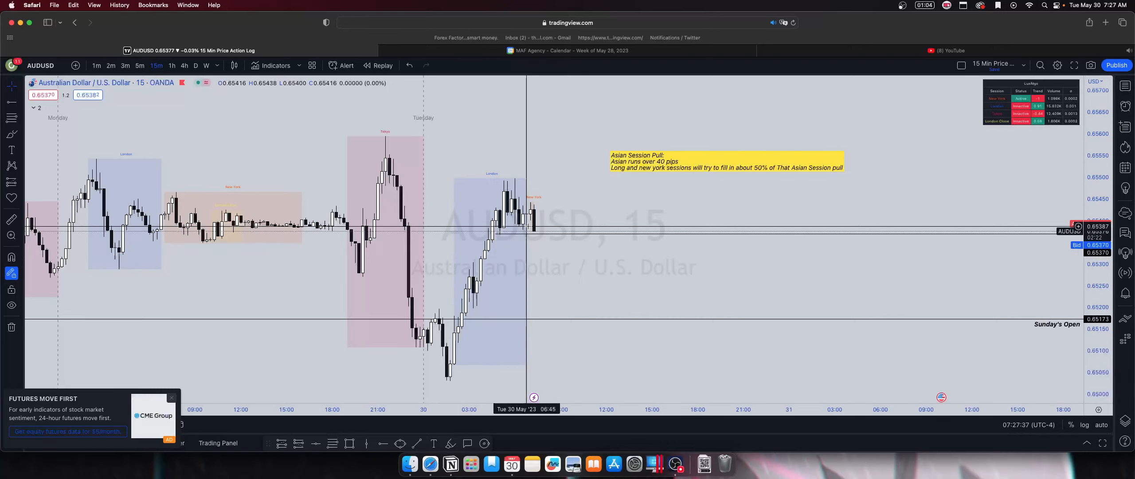
mouse_move(593, 237)
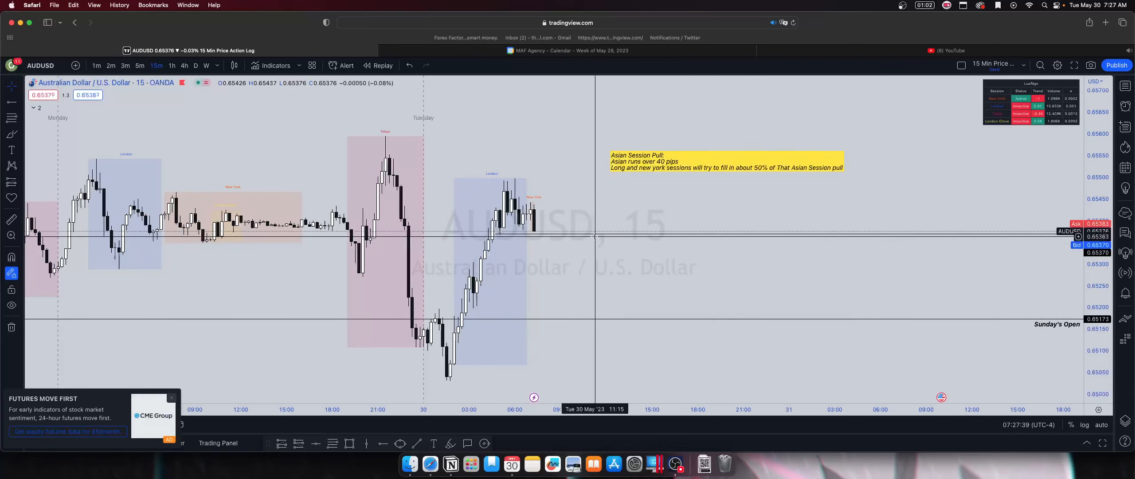
Apply the saved SSL template to the horizontal ray and bring up its settings
left_click(637, 66)
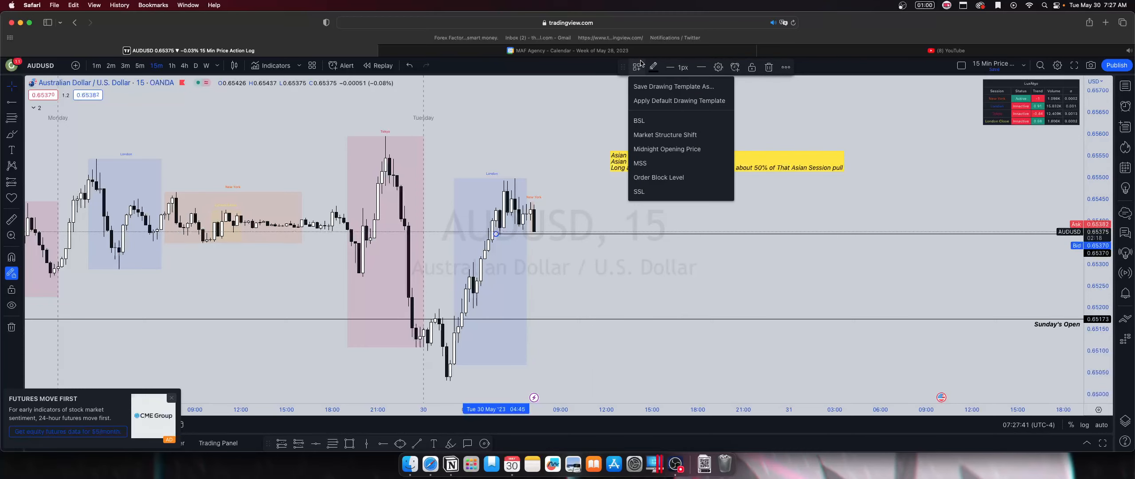
left_click(638, 120)
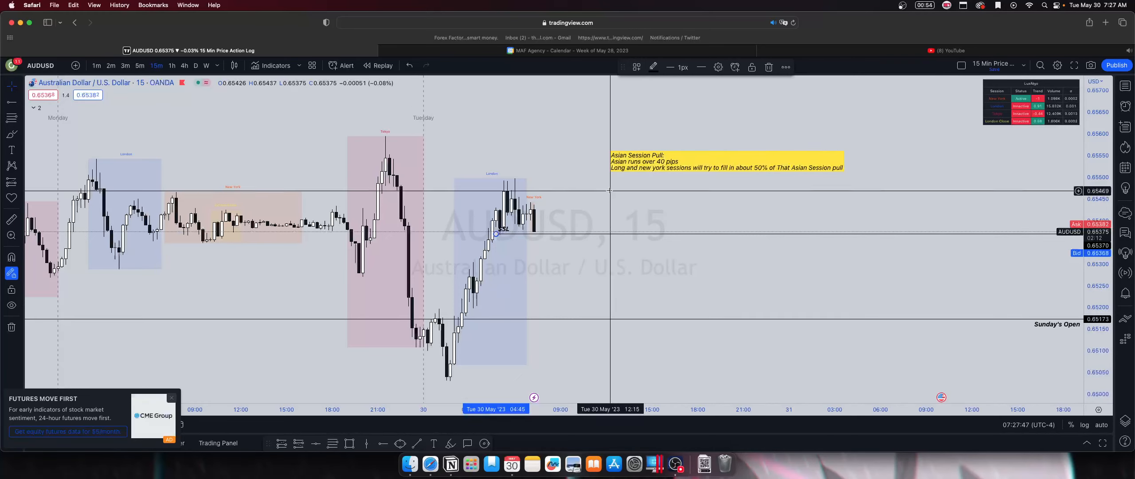
mouse_move(639, 117)
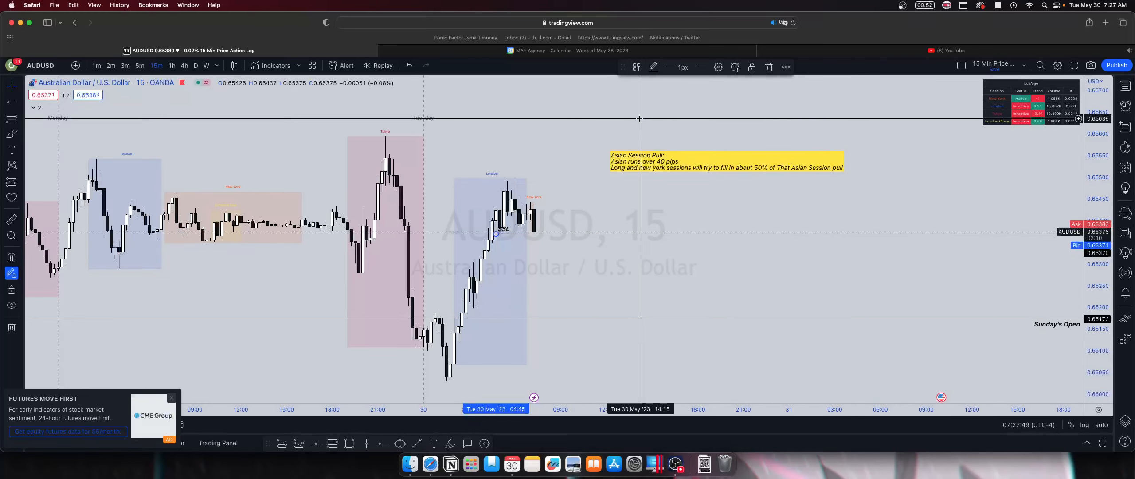
double_click(640, 235)
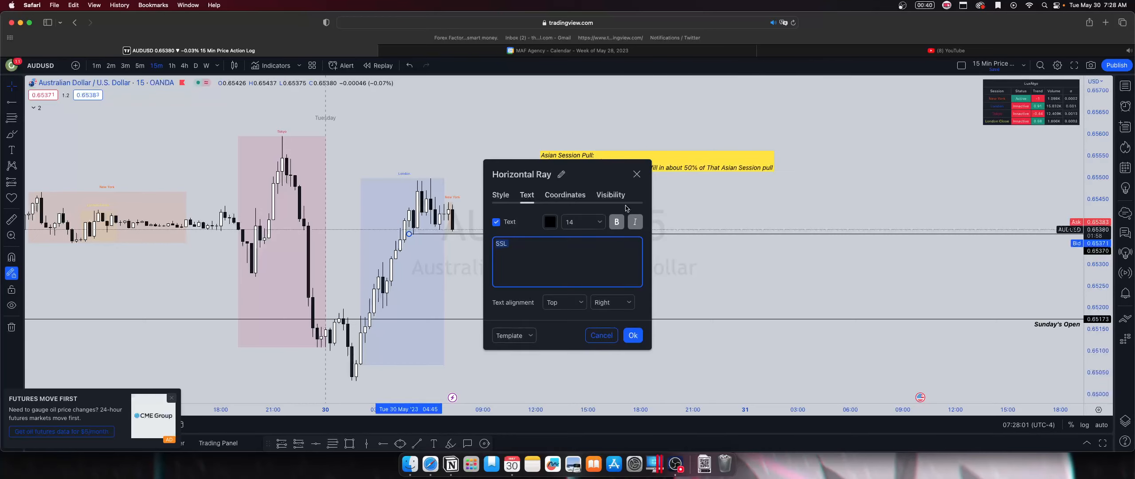
Align the SSL label Center along the ray and Bottom, below the line
left_click(562, 301)
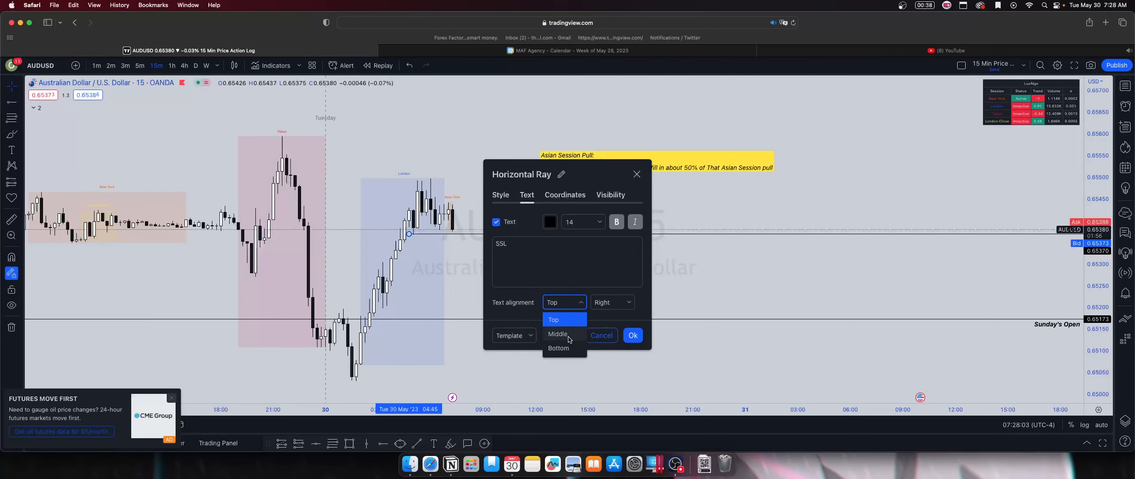
left_click(612, 302)
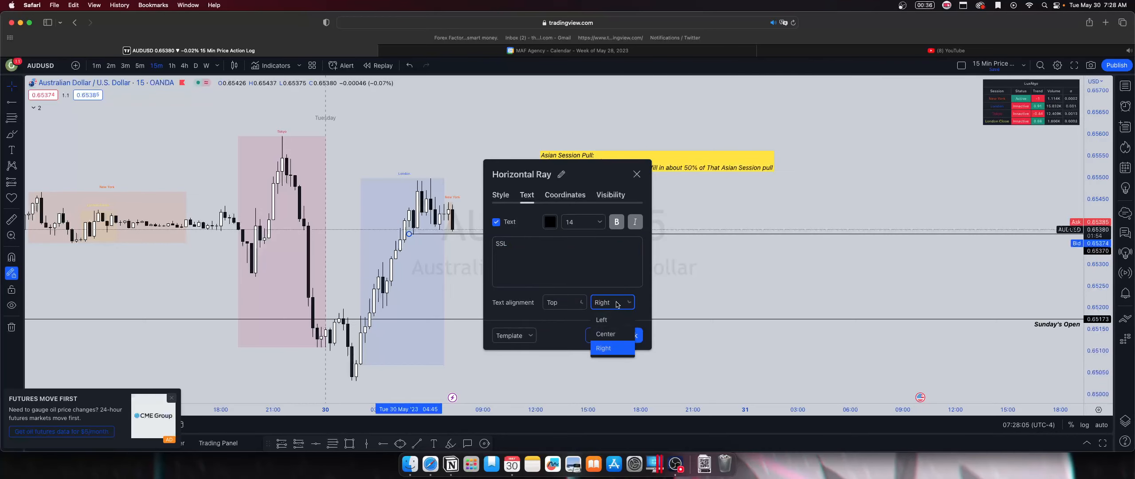
left_click(604, 333)
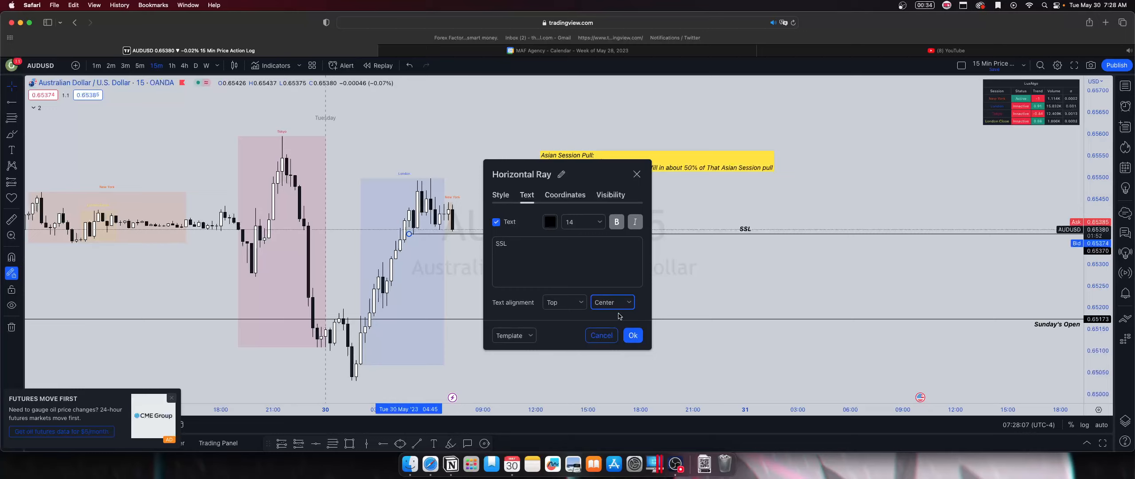
left_click(564, 302)
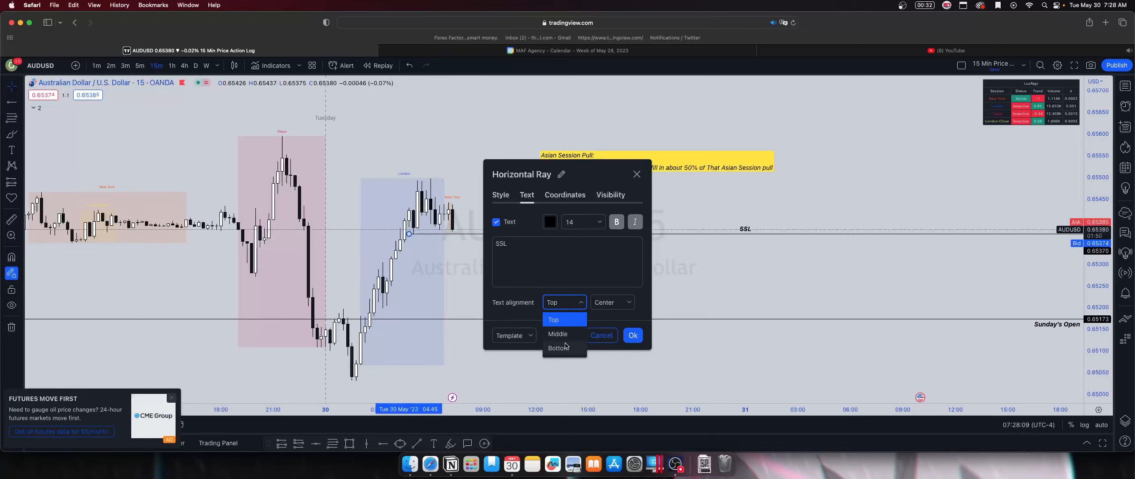
left_click(631, 335)
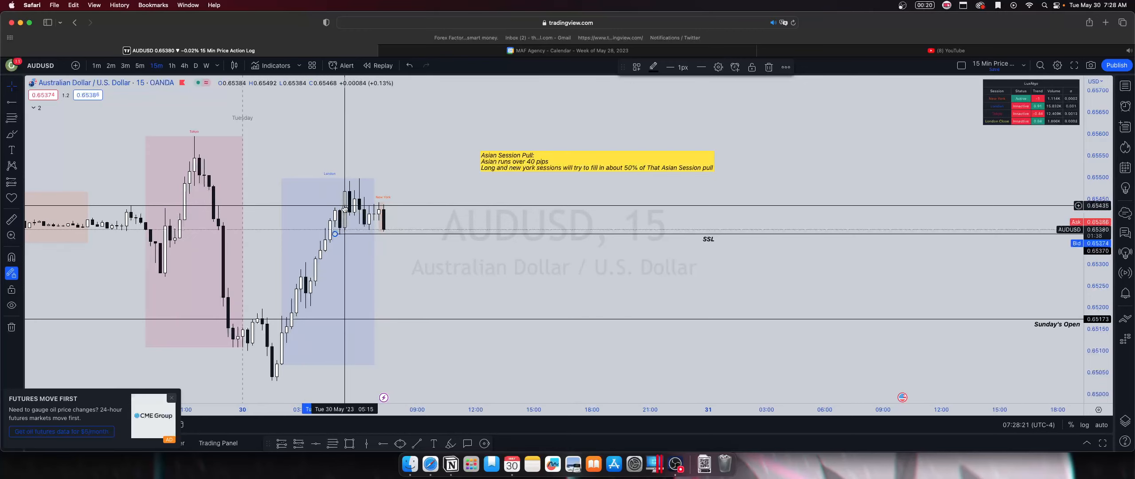
mouse_move(332, 252)
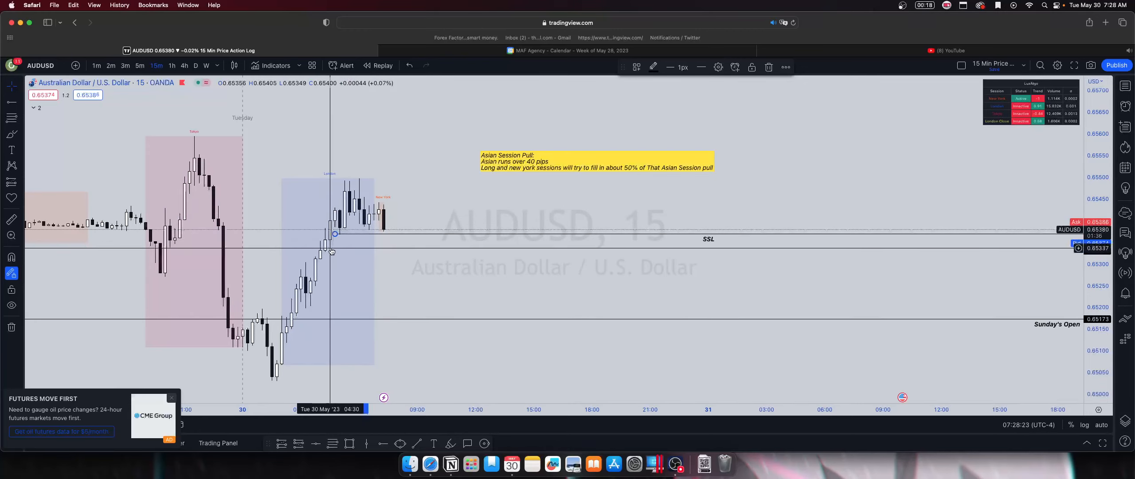
mouse_move(384, 226)
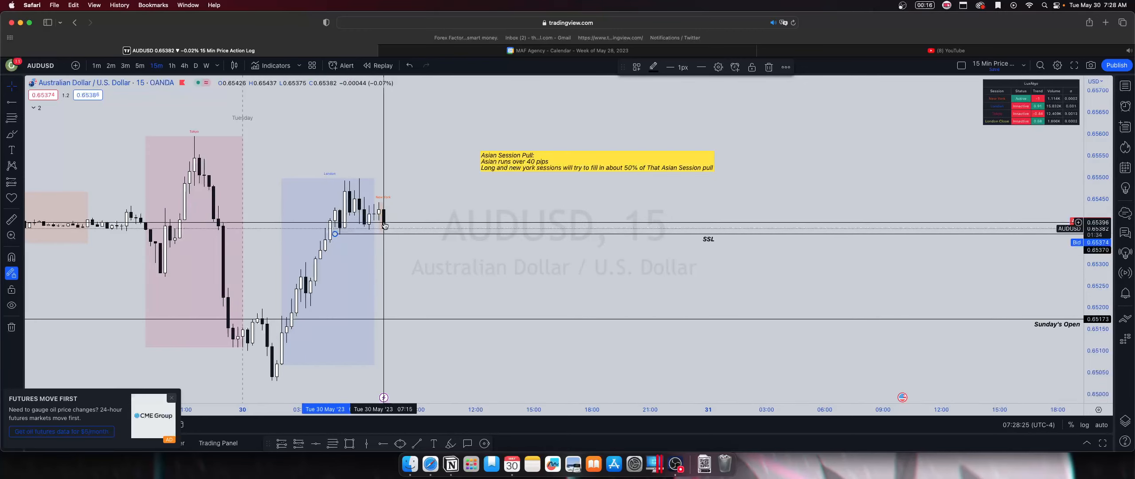
mouse_move(384, 224)
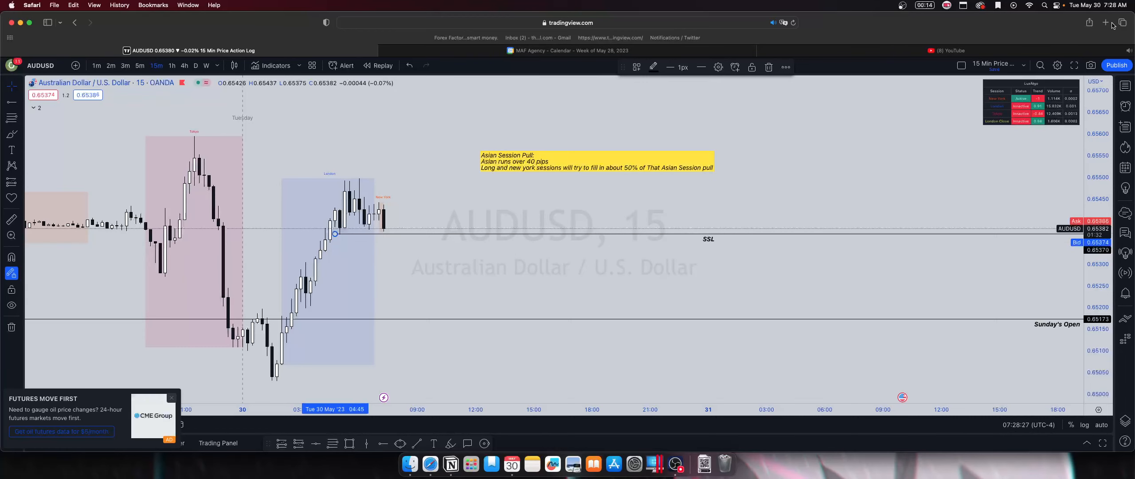
Load Forex Factory from the favourites in a new Safari tab
left_click(1105, 22)
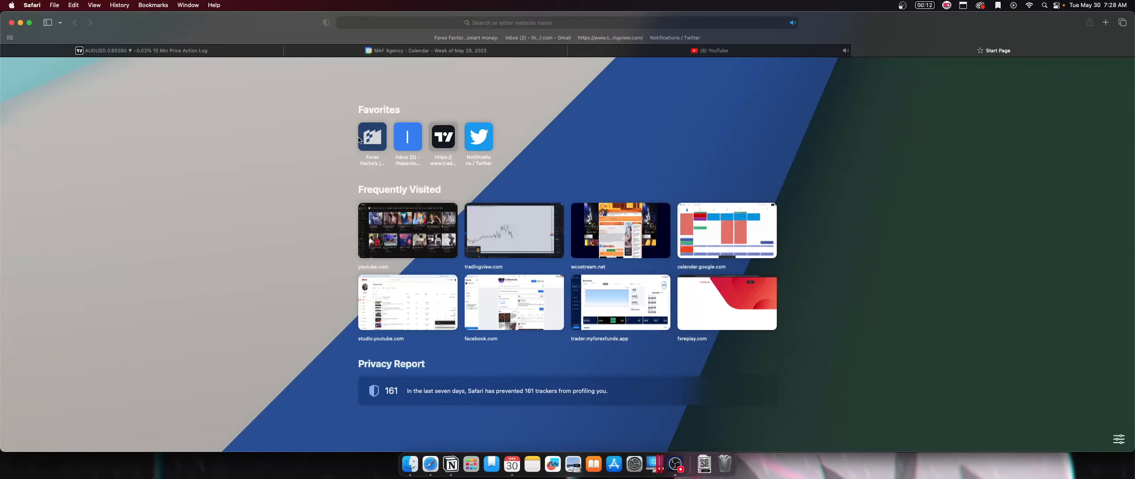
left_click(372, 136)
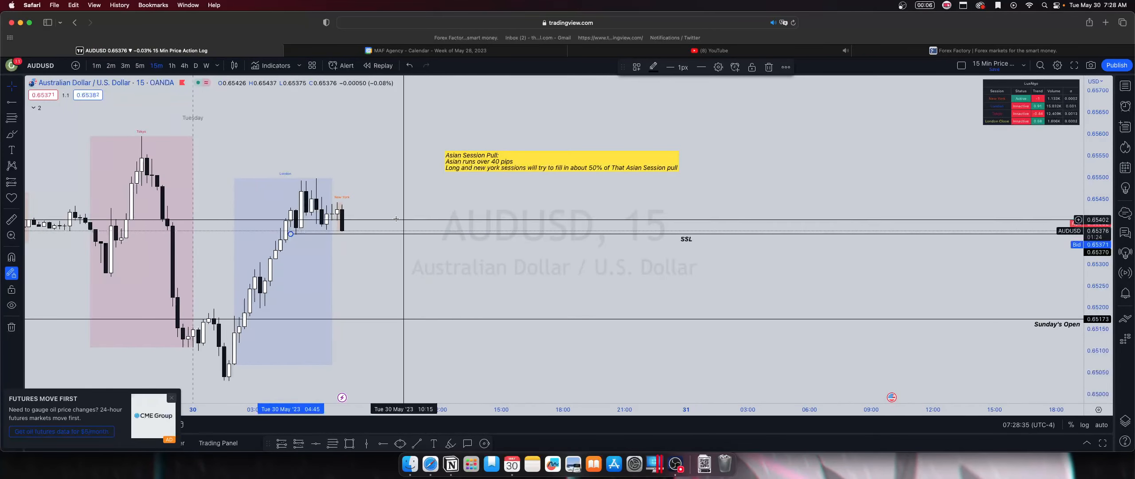
mouse_move(353, 233)
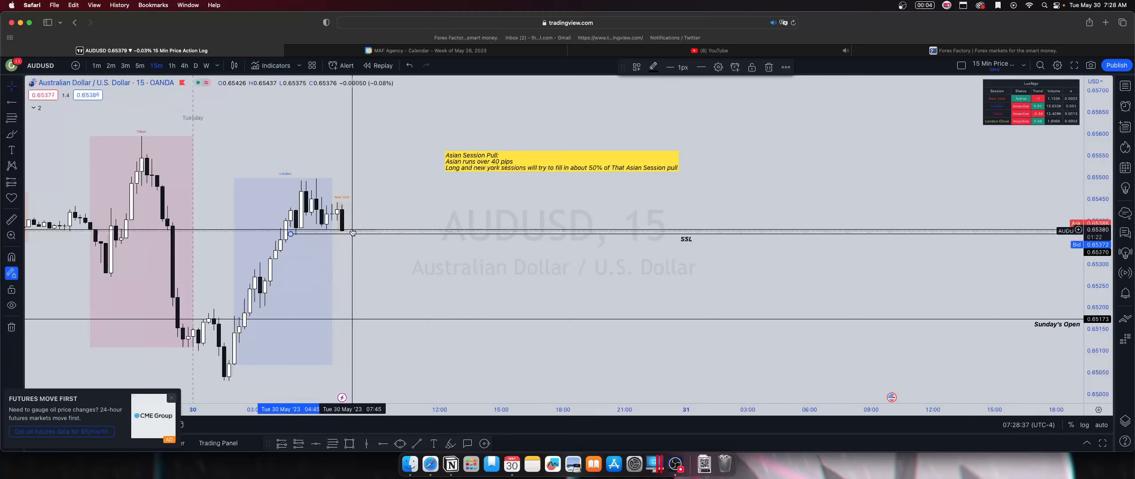
mouse_move(356, 229)
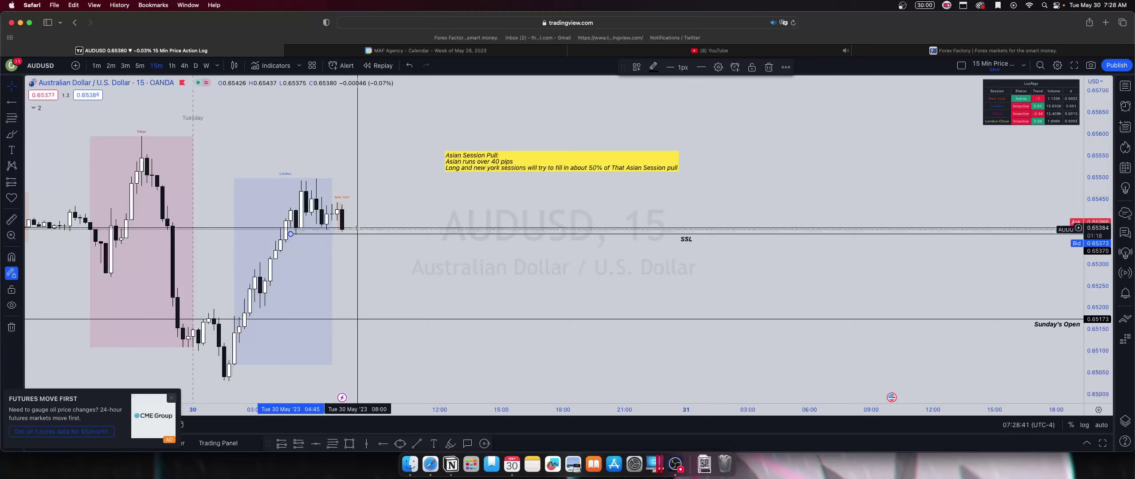
mouse_move(338, 174)
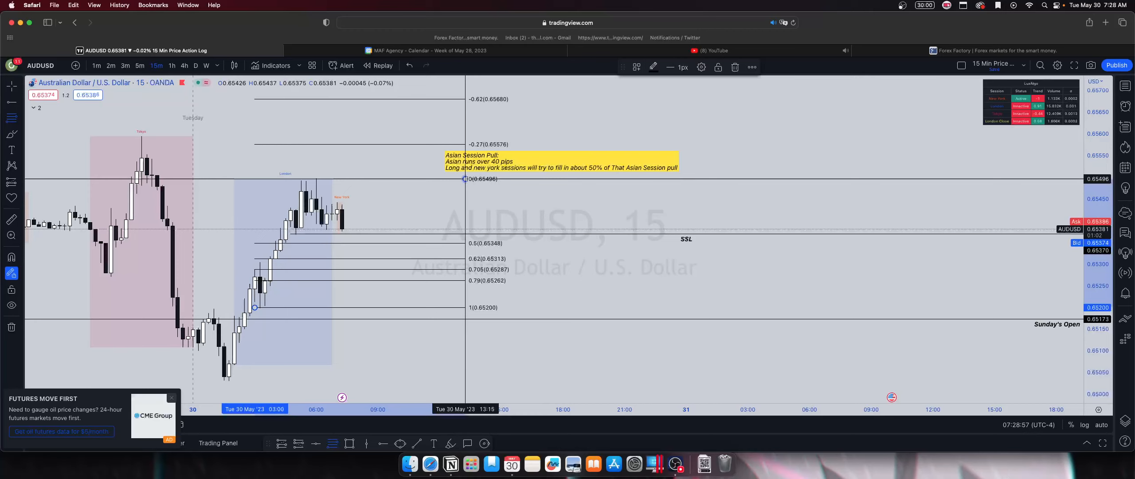
mouse_move(295, 266)
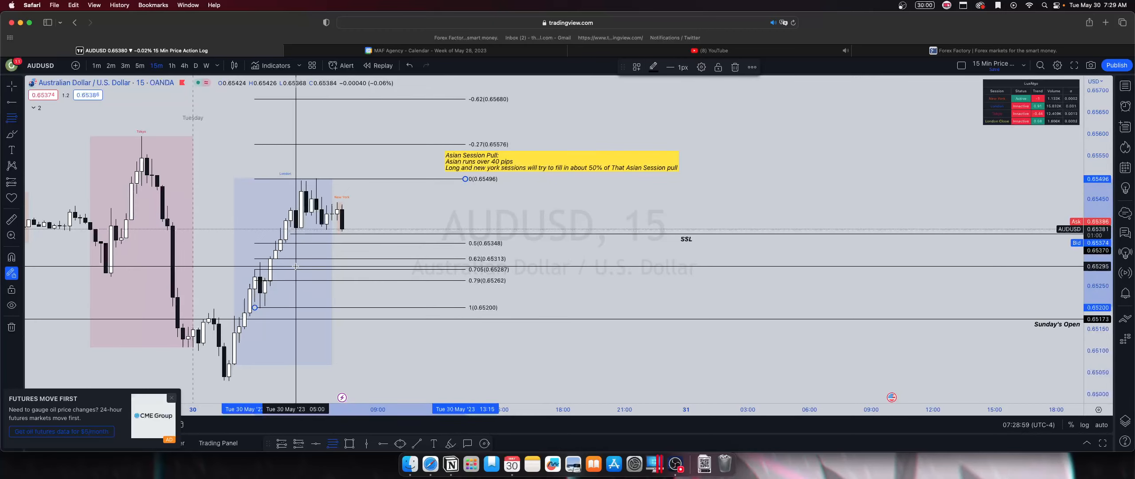
mouse_move(281, 275)
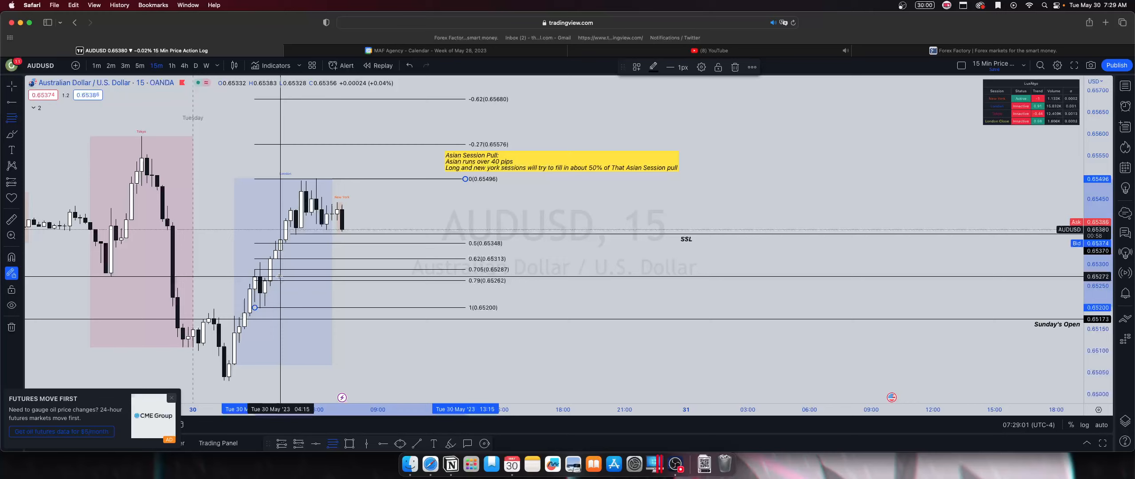
mouse_move(295, 264)
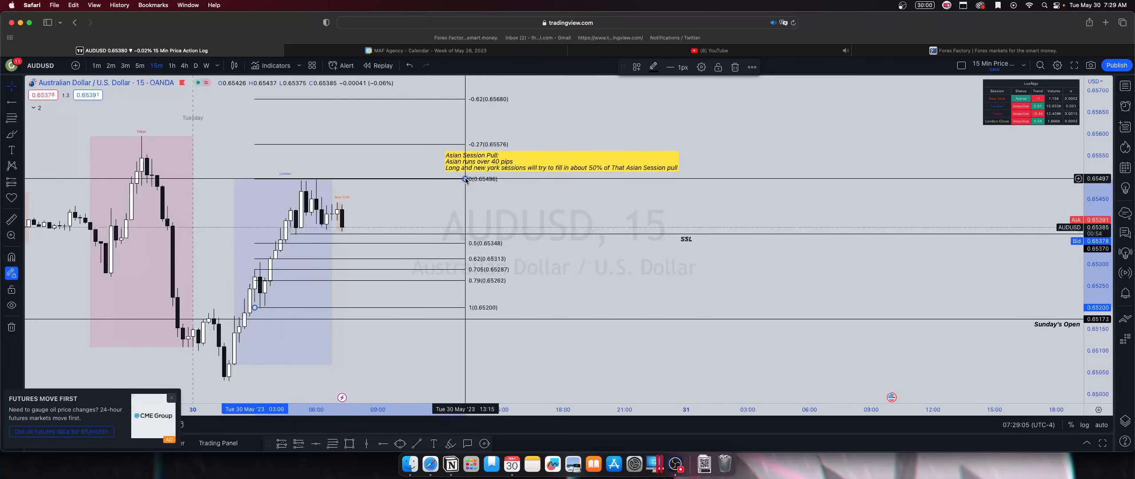
mouse_move(469, 179)
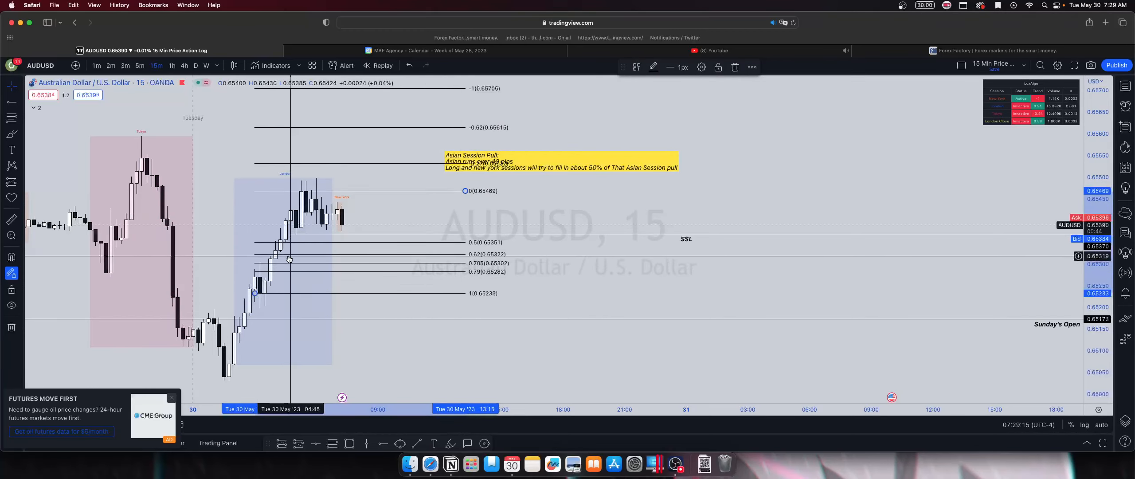
mouse_move(329, 265)
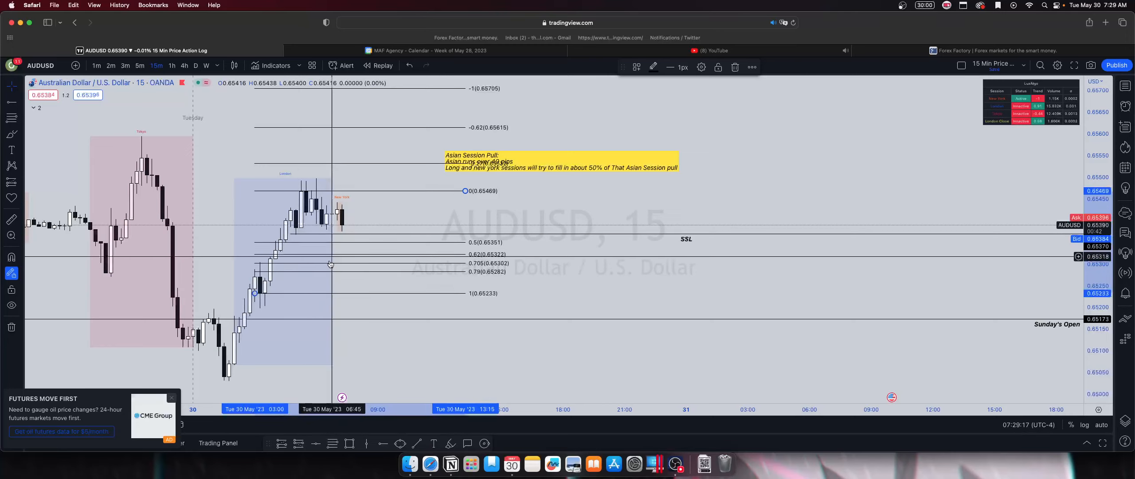
right_click(464, 191)
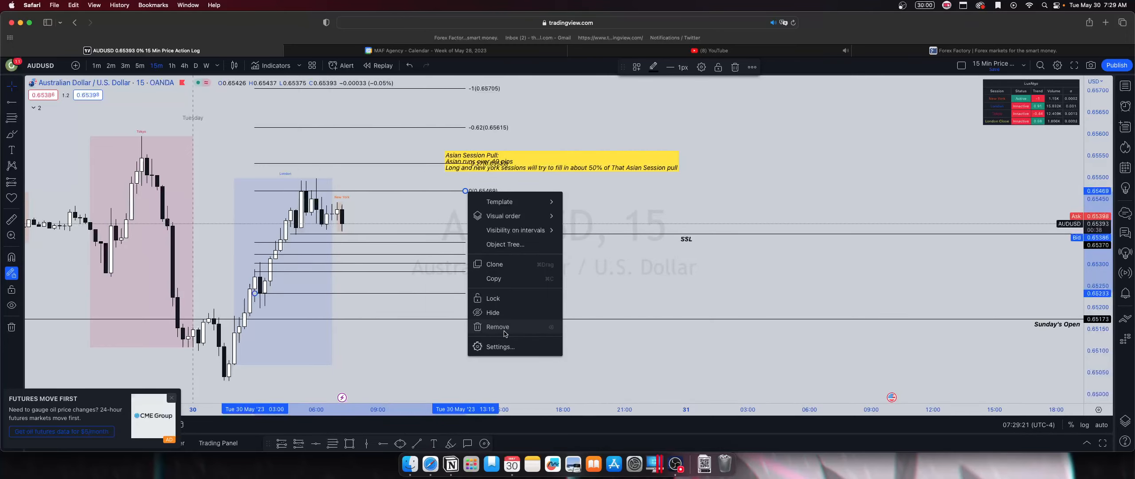
left_click(498, 326)
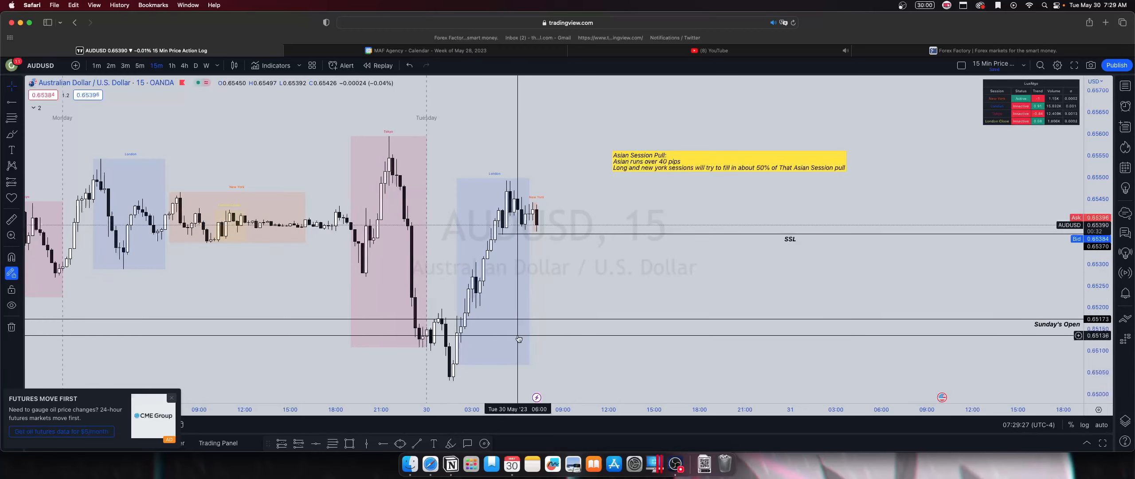
mouse_move(518, 339)
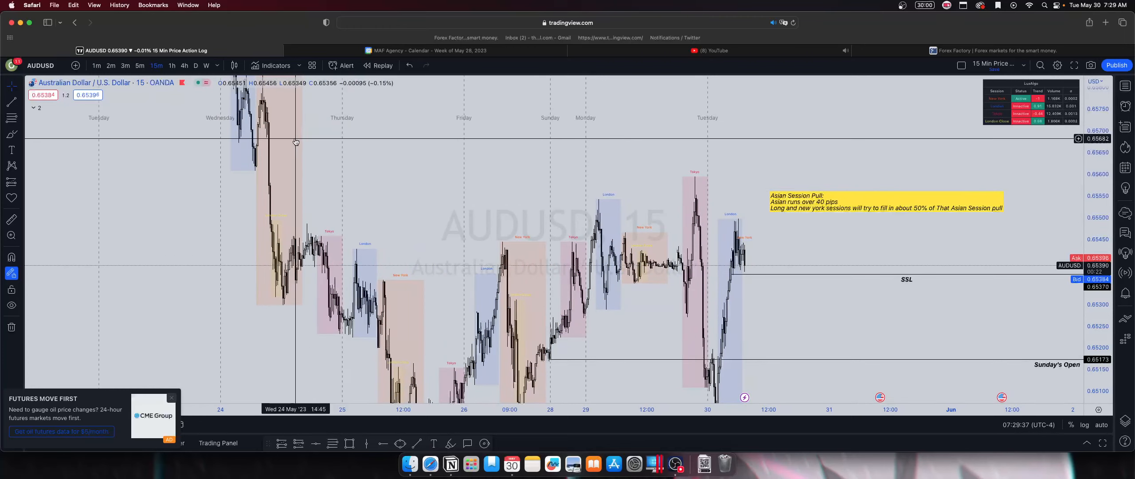
mouse_move(285, 142)
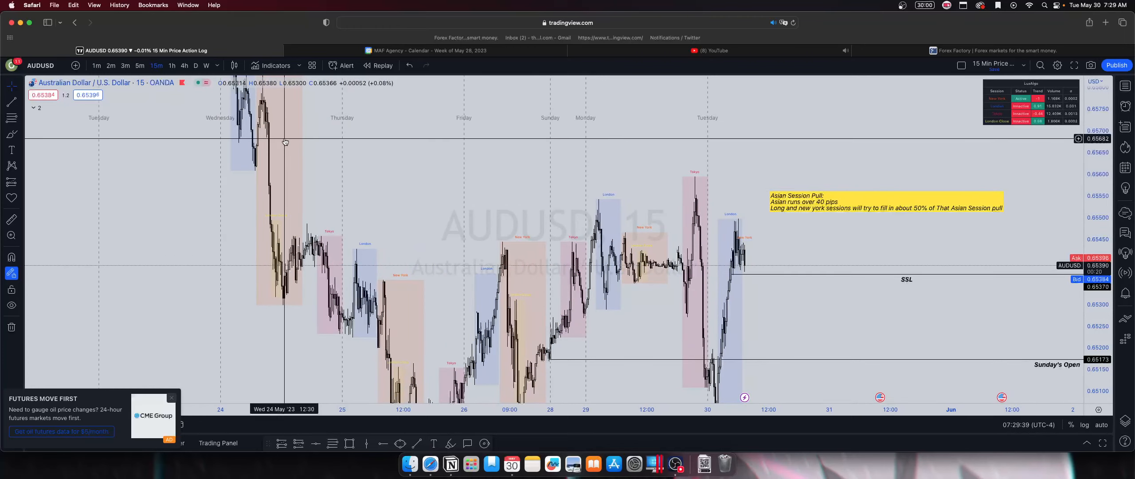
mouse_move(246, 172)
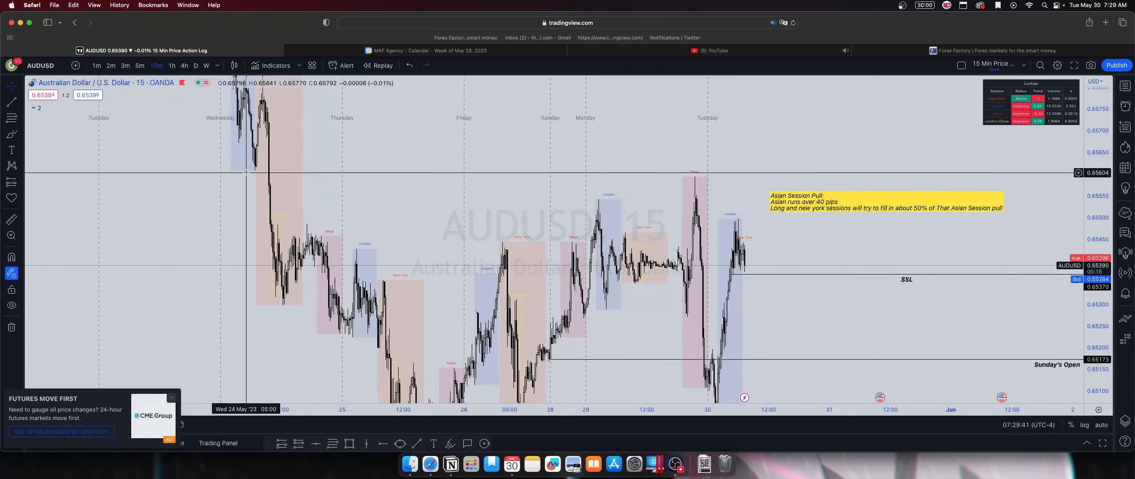
mouse_move(248, 170)
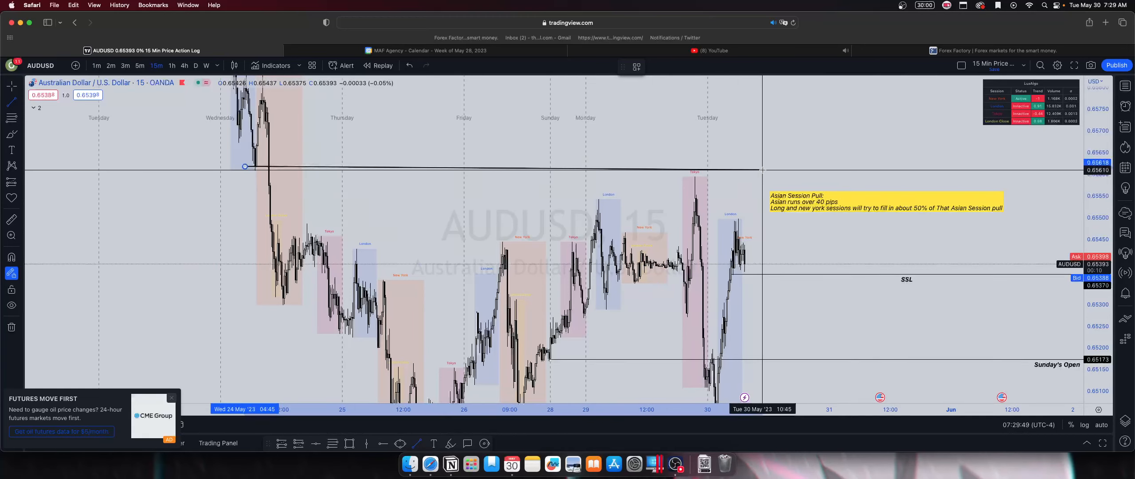
mouse_move(765, 166)
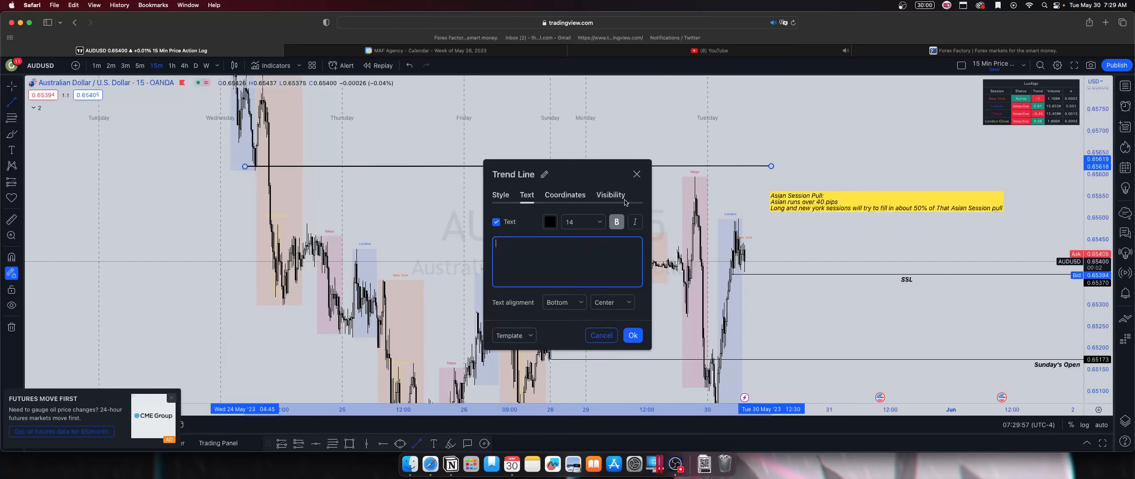
Label the trend line 'Target', extend its right end toward Tuesday, and switch to the 4-hour timeframe
type("Target")
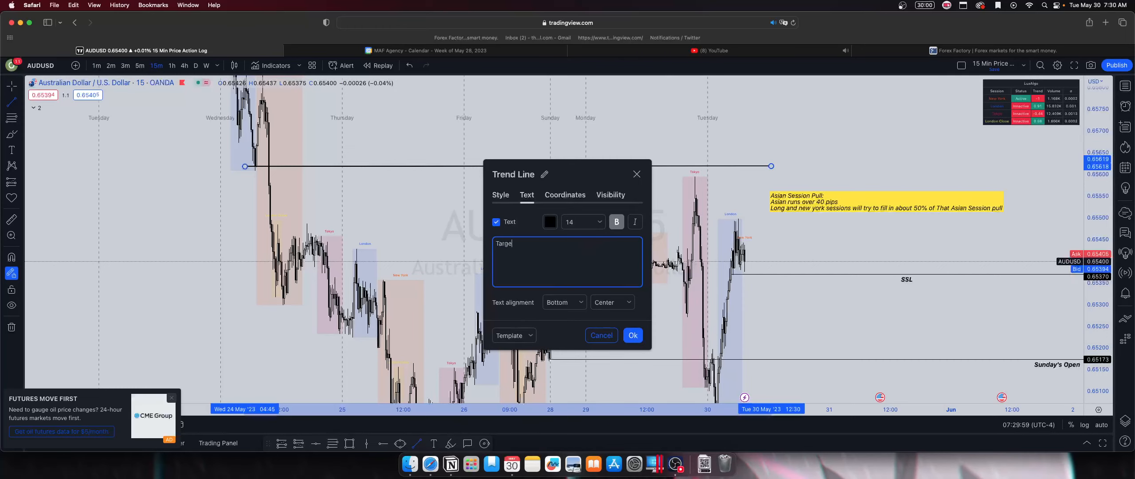
left_click(632, 335)
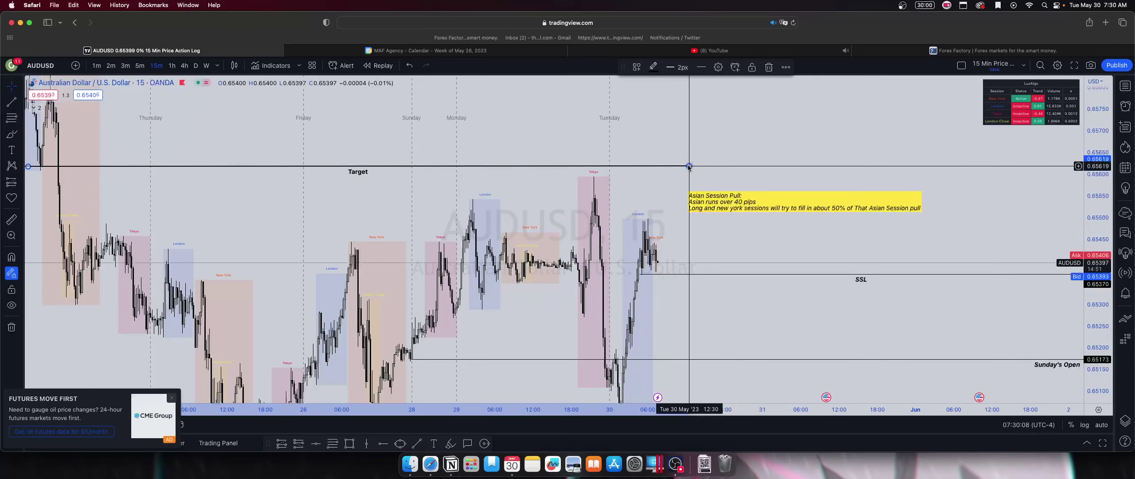
left_click_drag(688, 167, 733, 167)
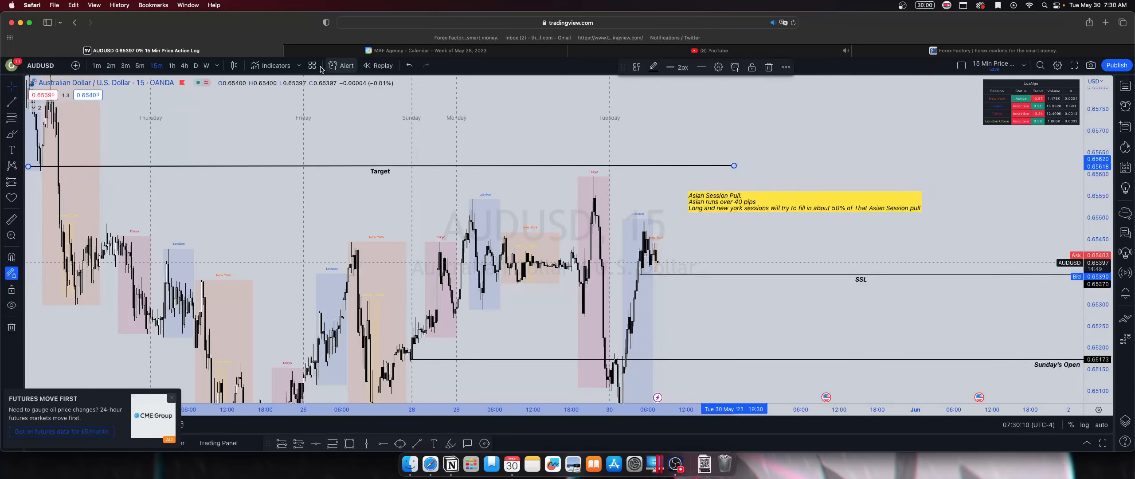
left_click(183, 65)
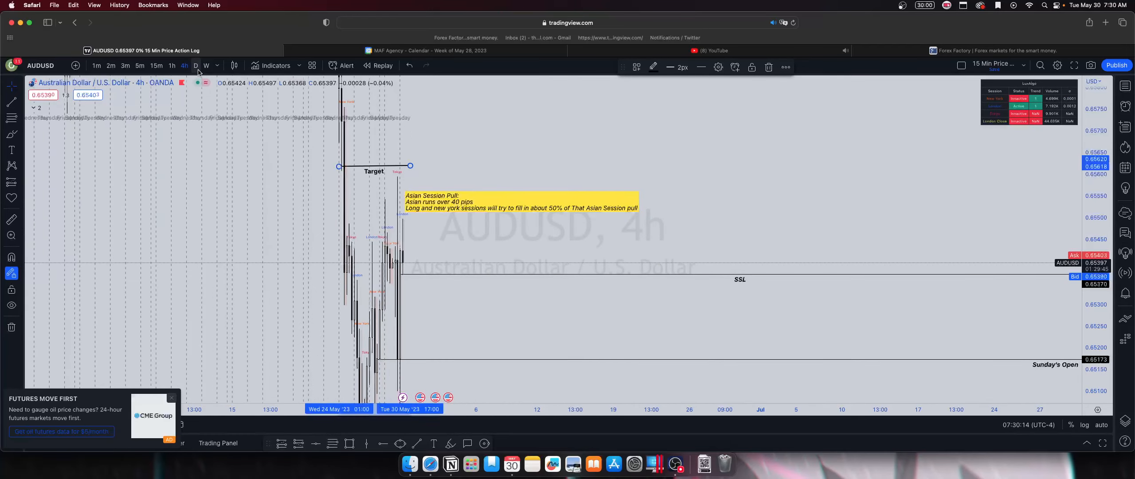
left_click(195, 66)
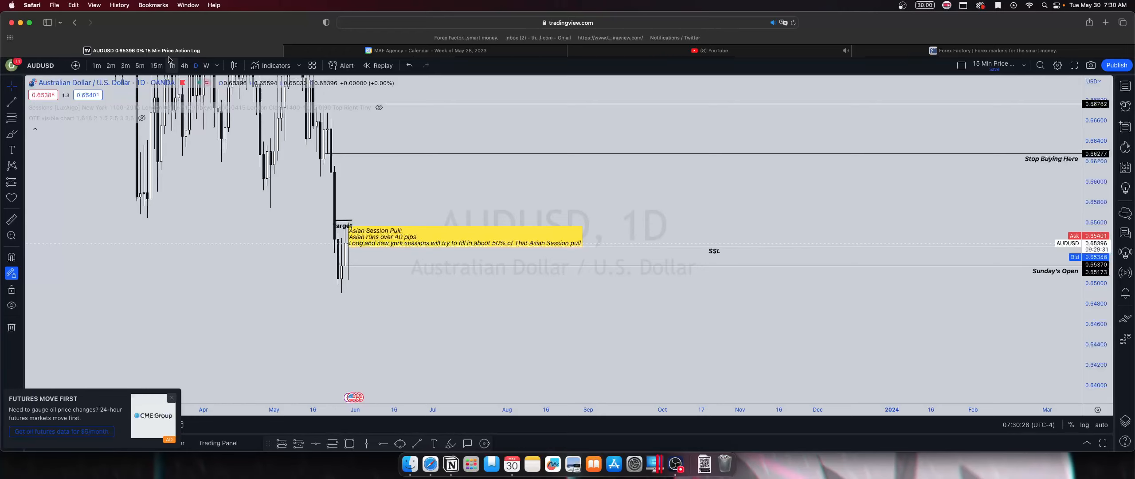
left_click(183, 65)
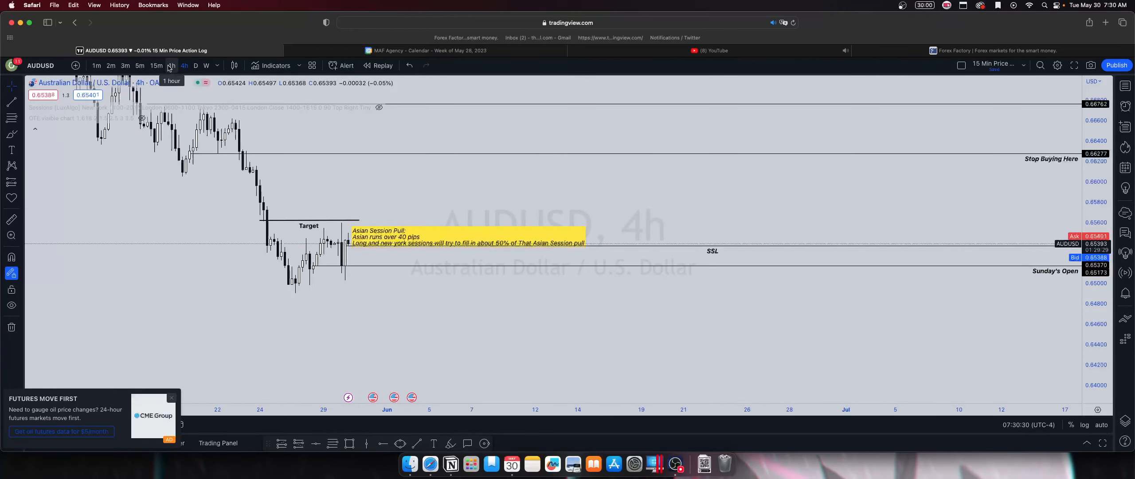
left_click(156, 64)
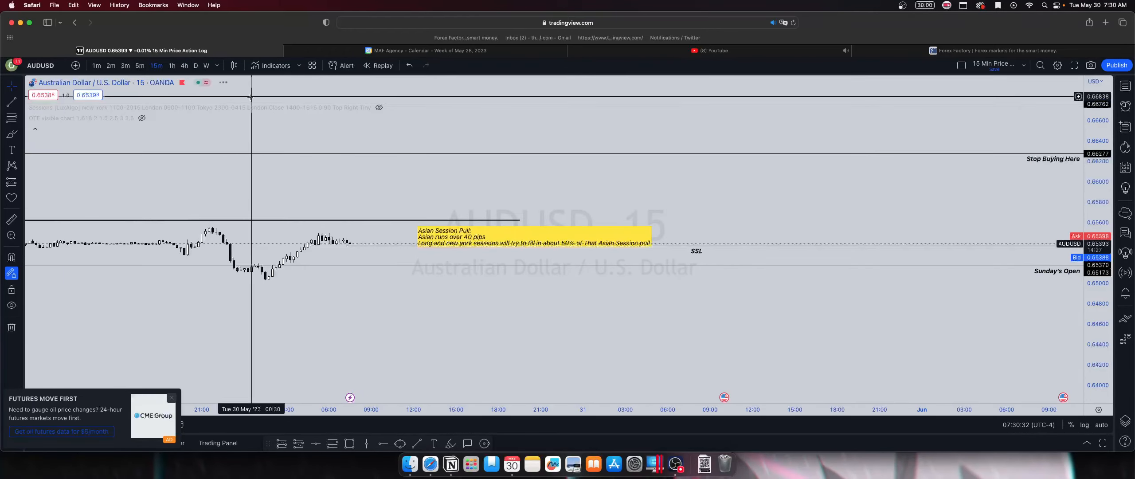
scroll("down", 3)
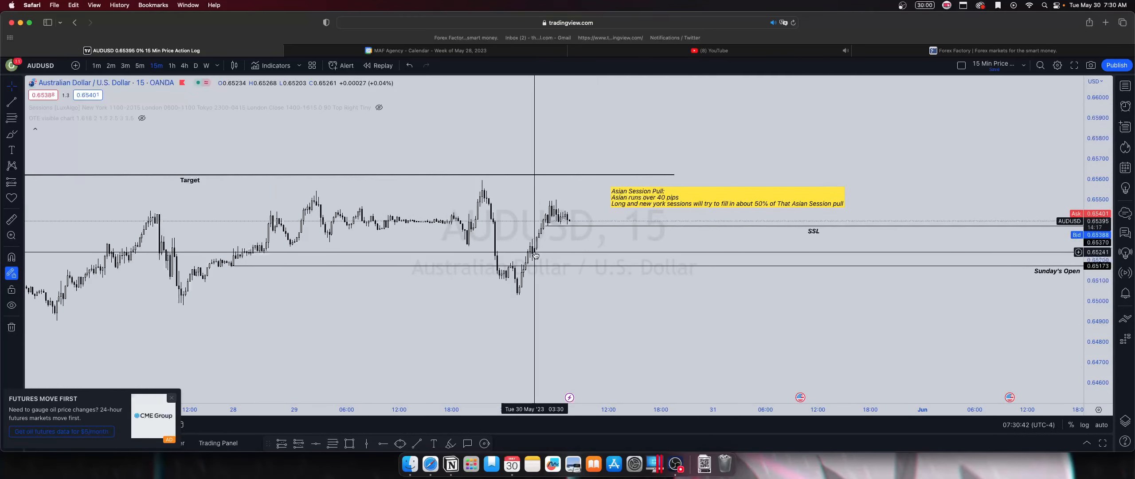
mouse_move(451, 150)
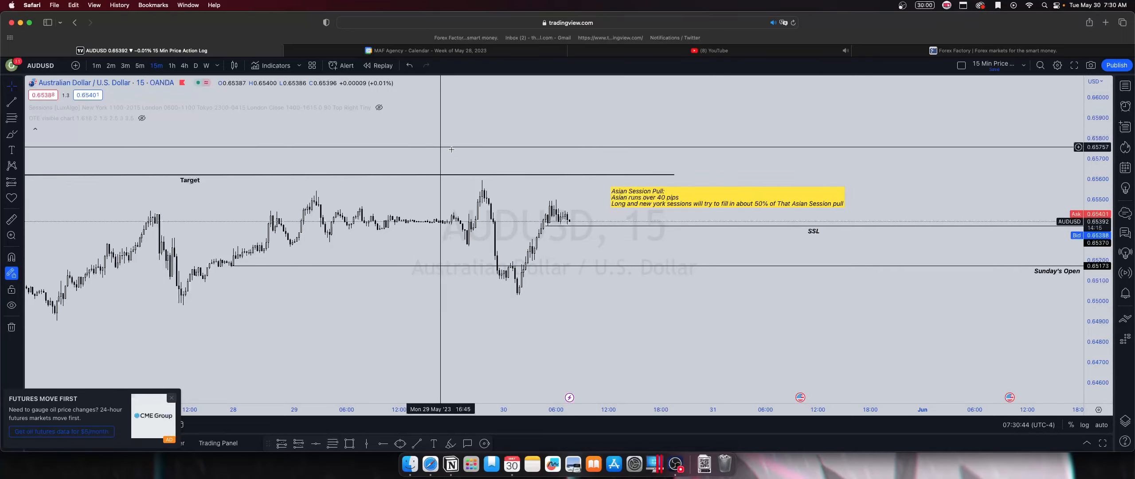
mouse_move(873, 218)
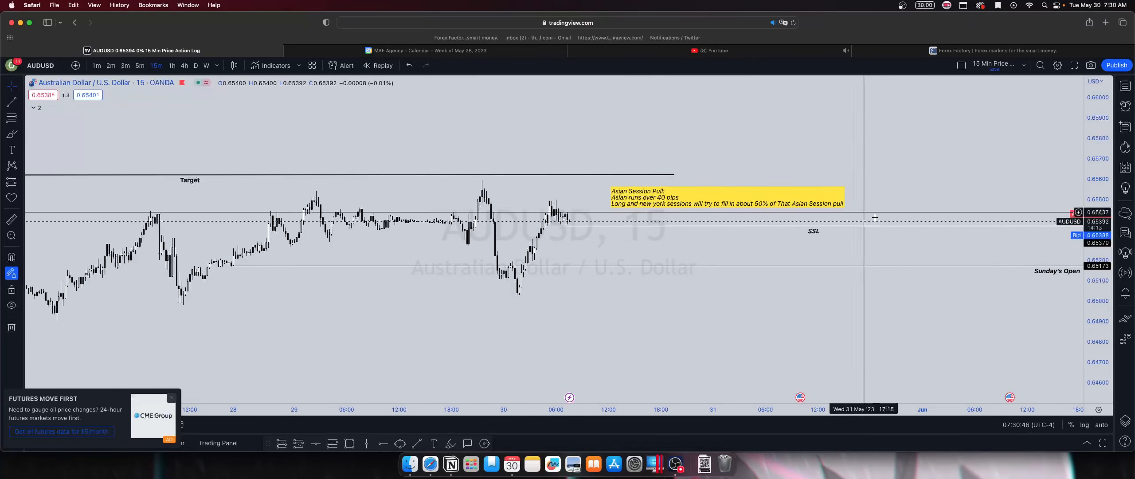